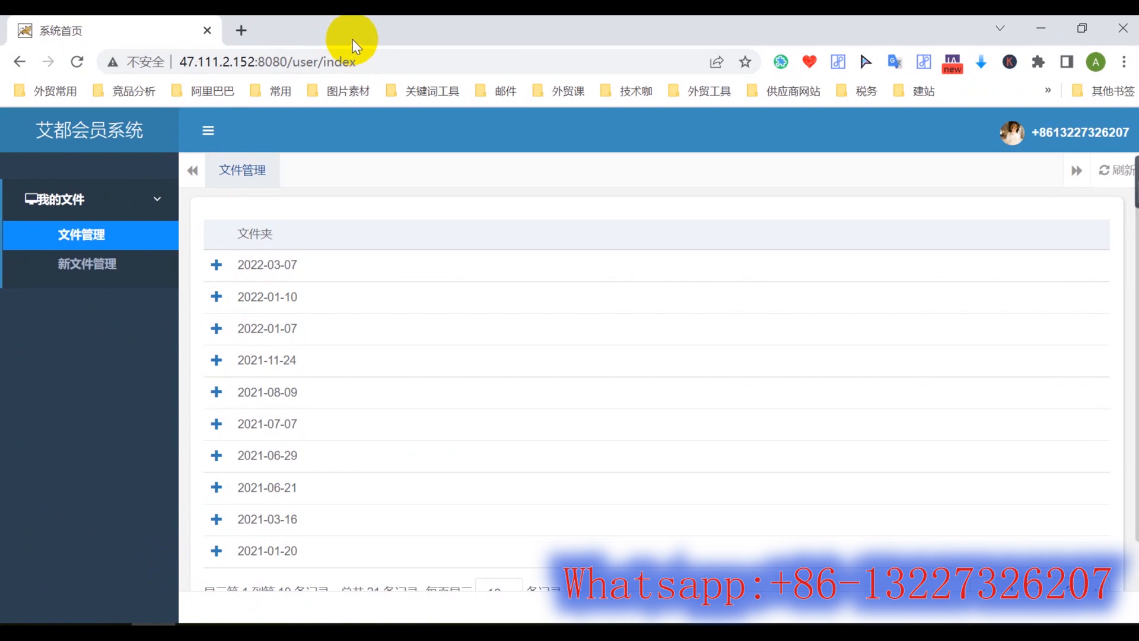
{"action": "mouse_move", "coordinate": [336, 55]}
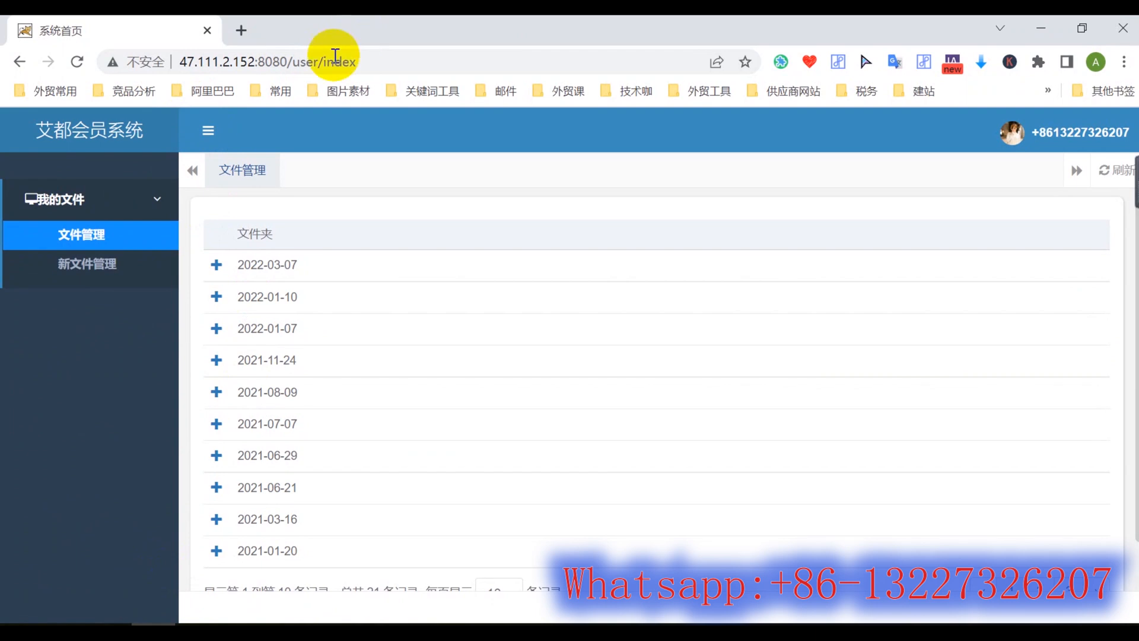
{"action": "mouse_move", "coordinate": [405, 59]}
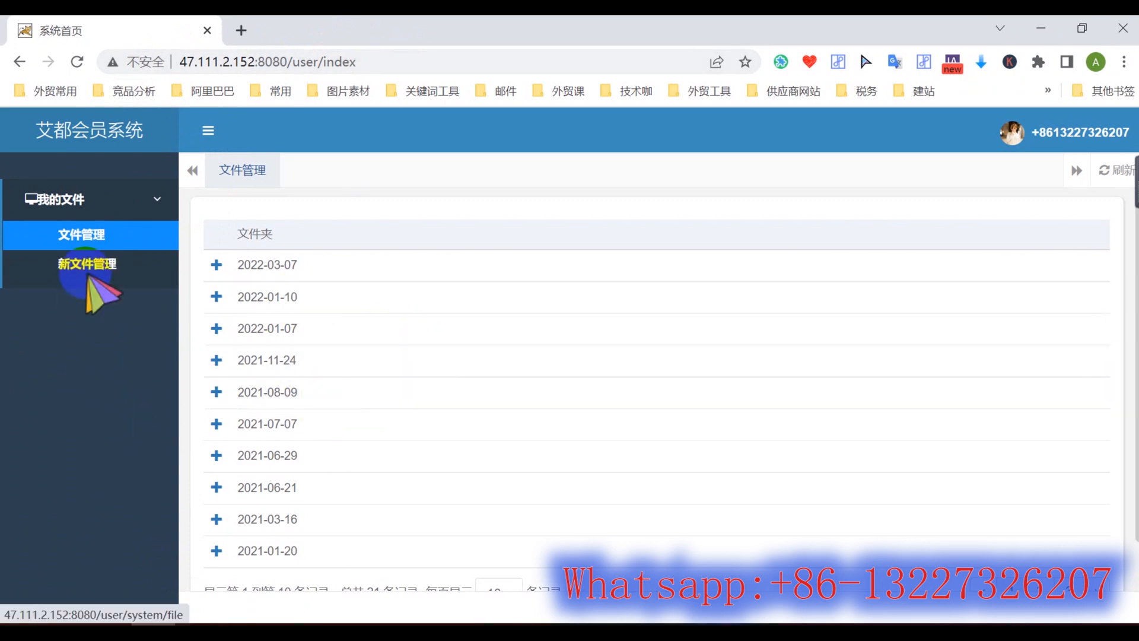
Show the new file management list of uploaded .dat files
{"action": "left_click", "coordinate": [87, 264]}
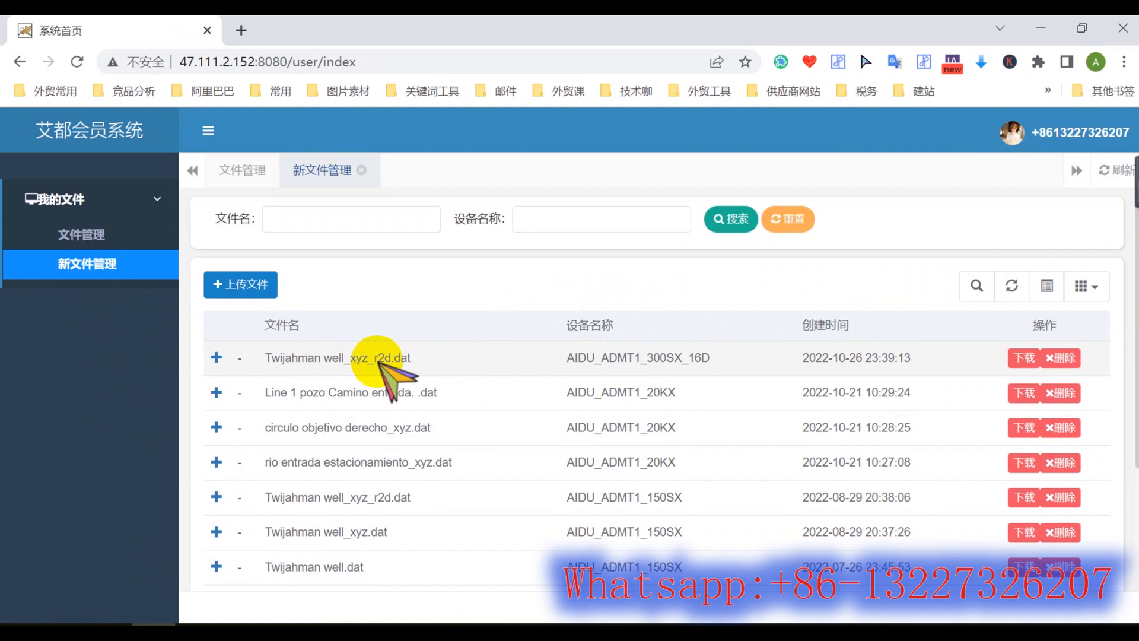
{"action": "mouse_move", "coordinate": [471, 370]}
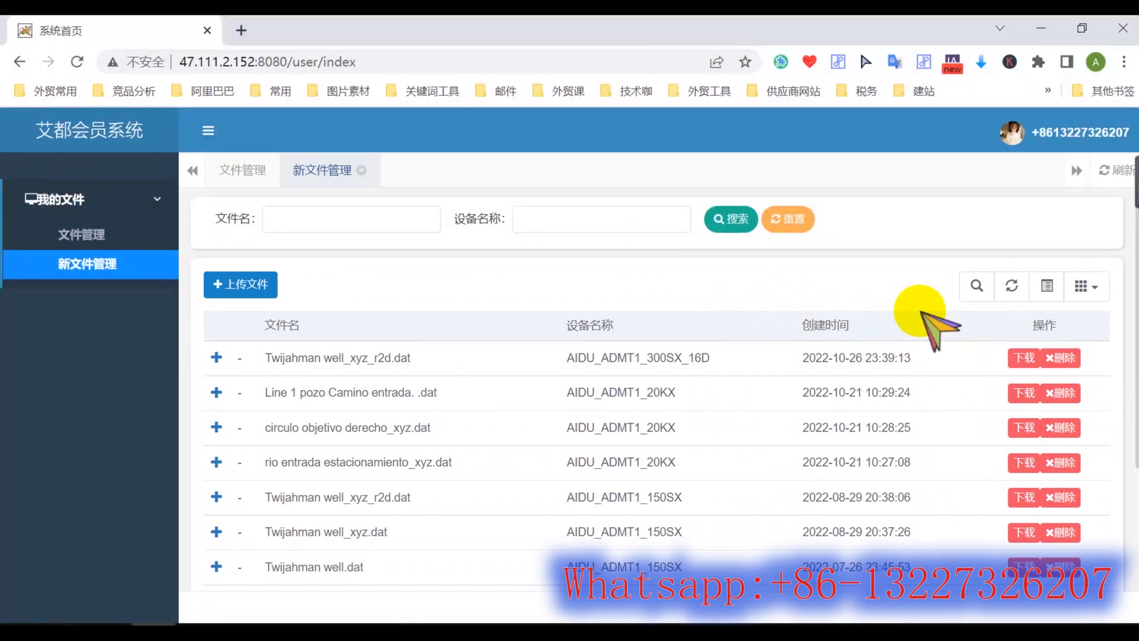
{"action": "mouse_move", "coordinate": [919, 322]}
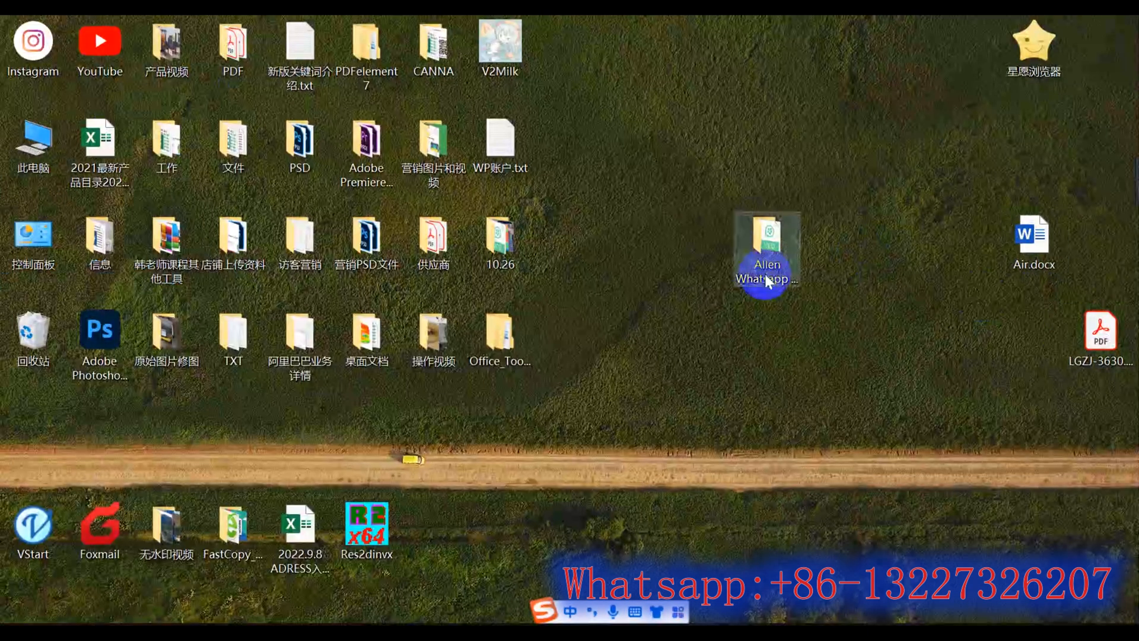
{"action": "mouse_move", "coordinate": [765, 247]}
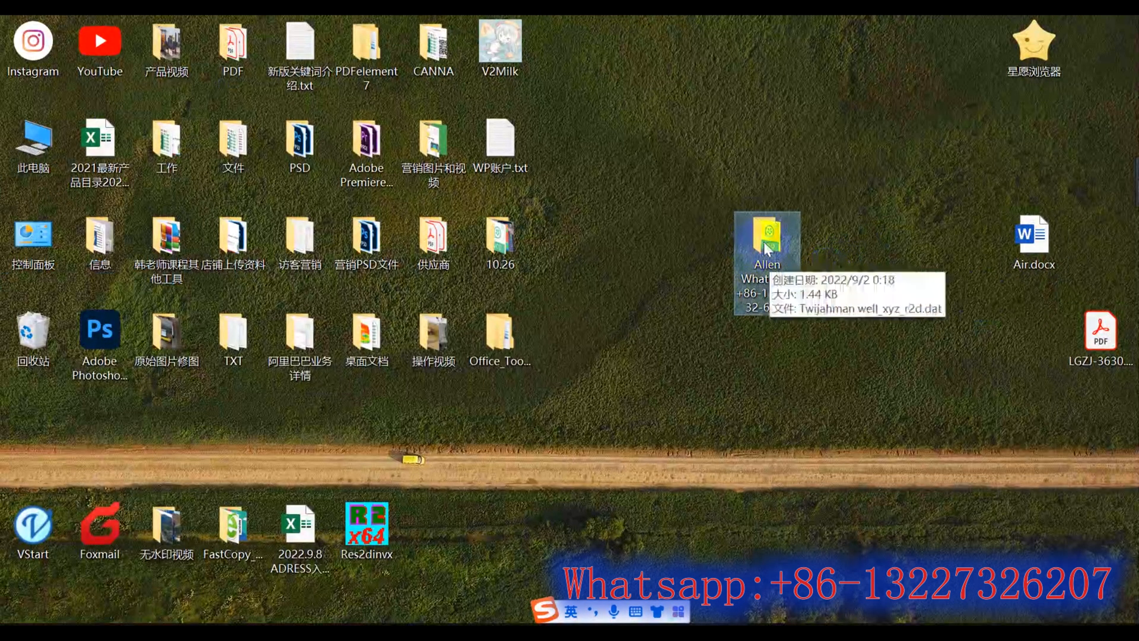
{"action": "double_click", "coordinate": [766, 240]}
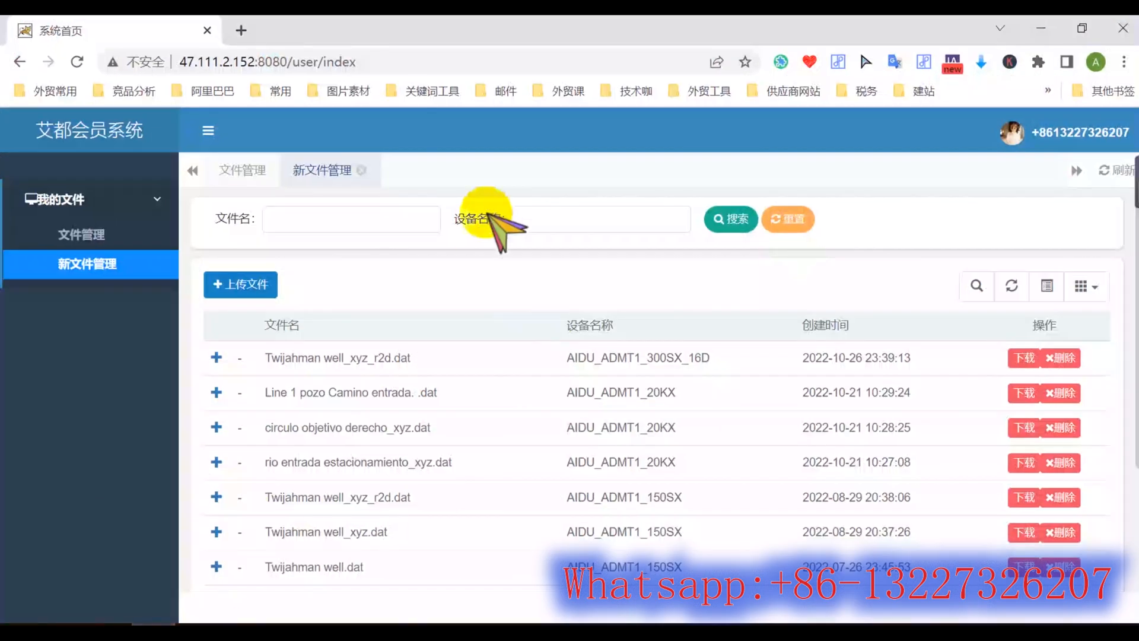
{"action": "mouse_move", "coordinate": [261, 392]}
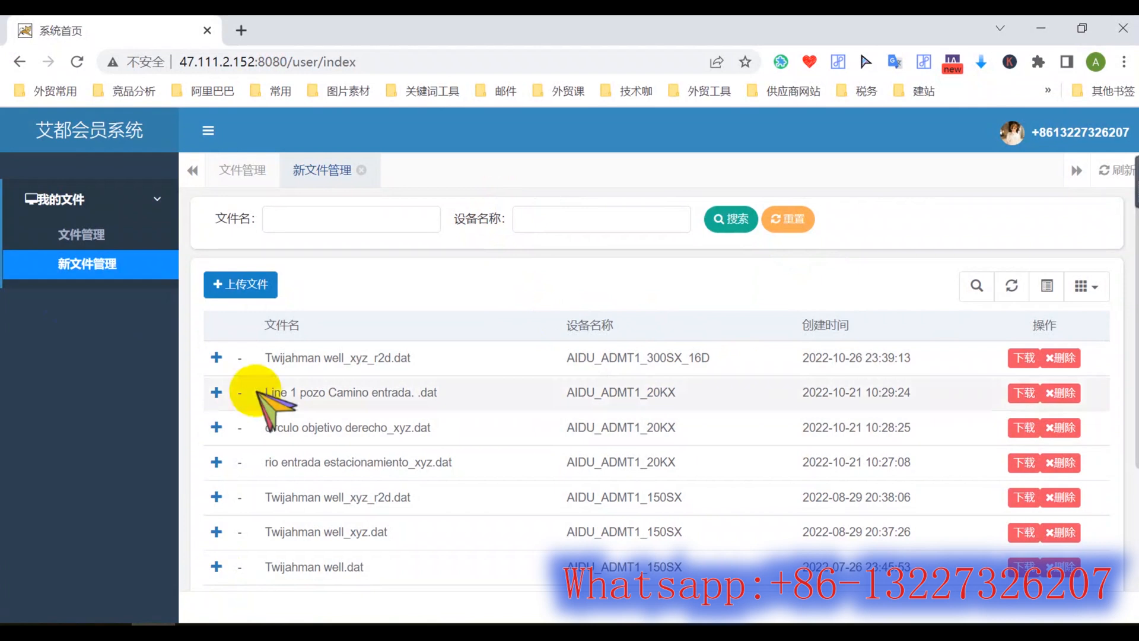
{"action": "mouse_move", "coordinate": [370, 367]}
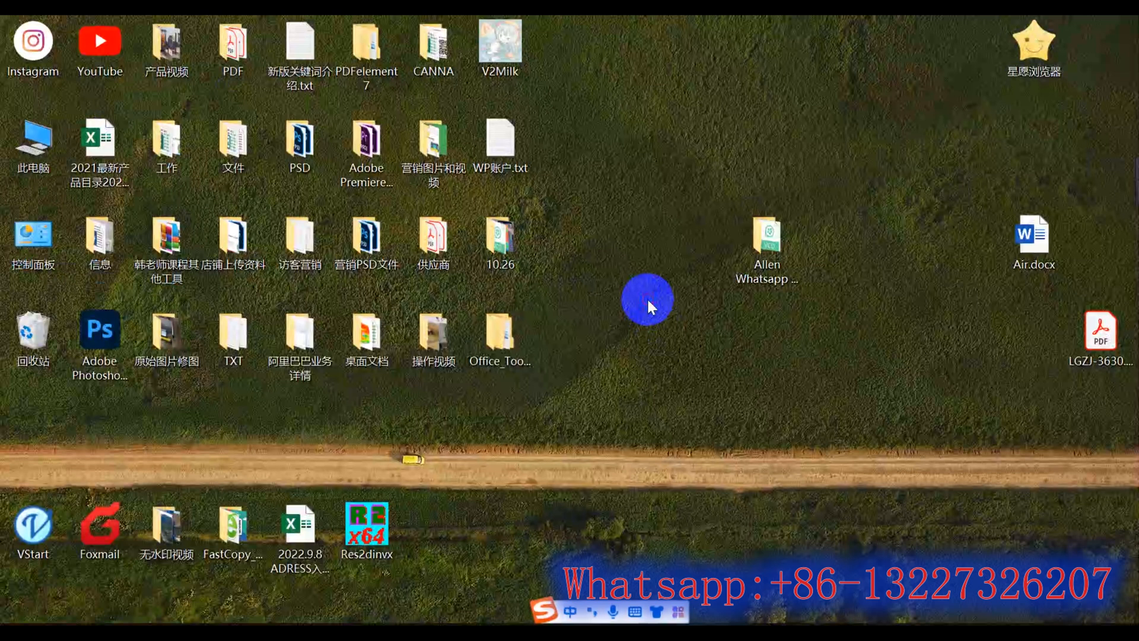
Launch Res2dinvx from the desktop shortcut and dismiss the System Resources notice
{"action": "left_click", "coordinate": [367, 523]}
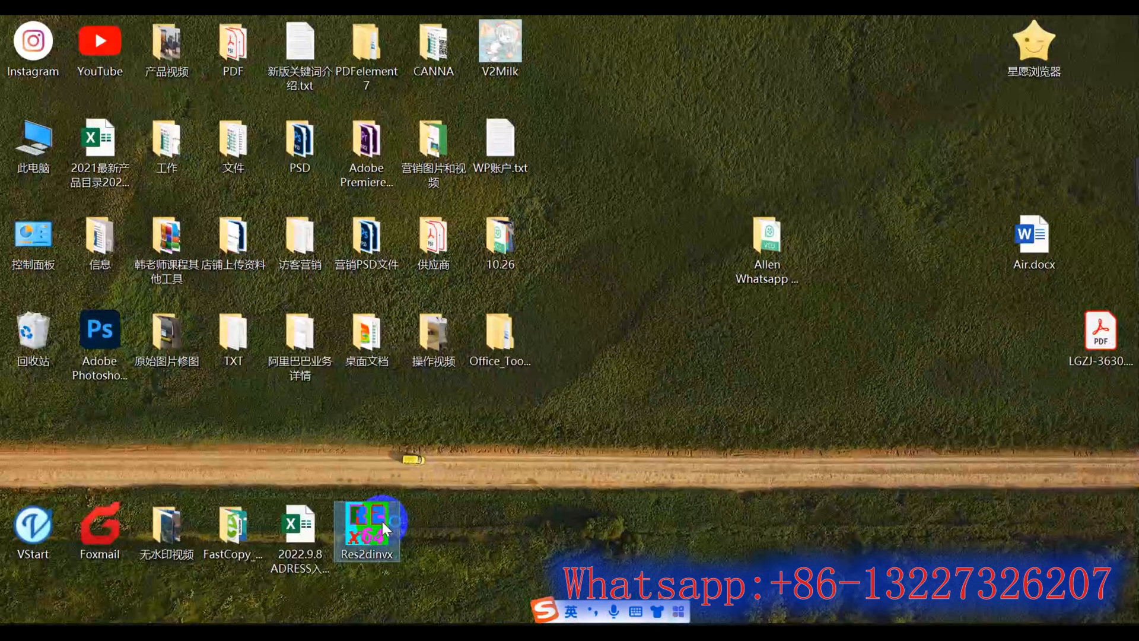
{"action": "double_click", "coordinate": [367, 523]}
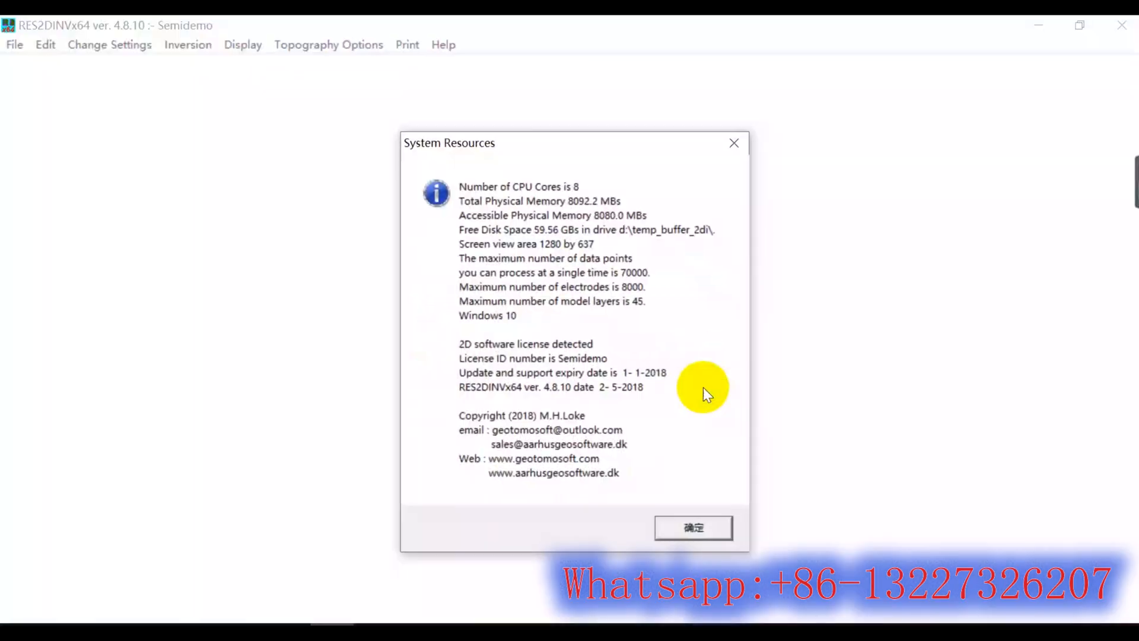
{"action": "left_click", "coordinate": [692, 527]}
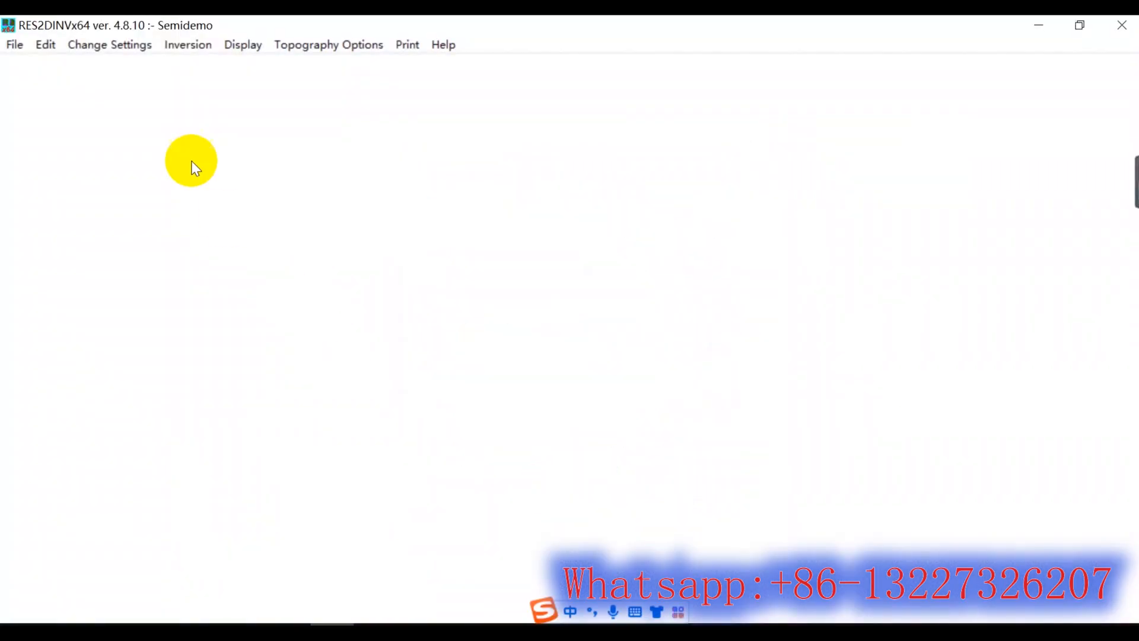
{"action": "mouse_move", "coordinate": [14, 43]}
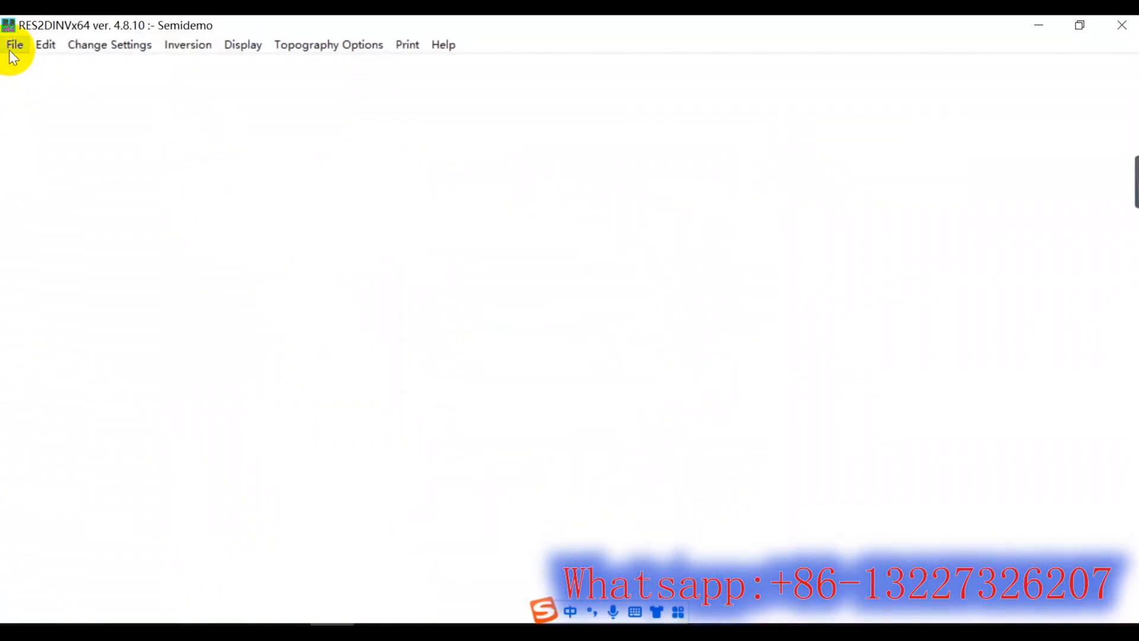
Read Twijahman well_xyz_r2d.dat from the desktop data folder and acknowledge the electrode location warning
{"action": "left_click", "coordinate": [14, 44]}
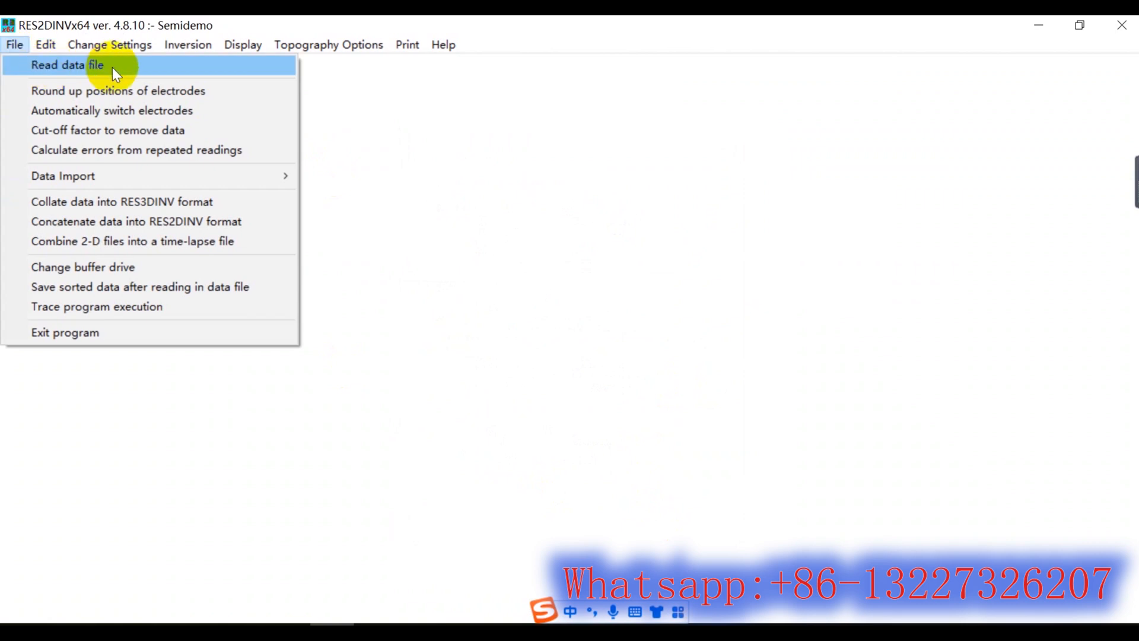
{"action": "left_click", "coordinate": [67, 64]}
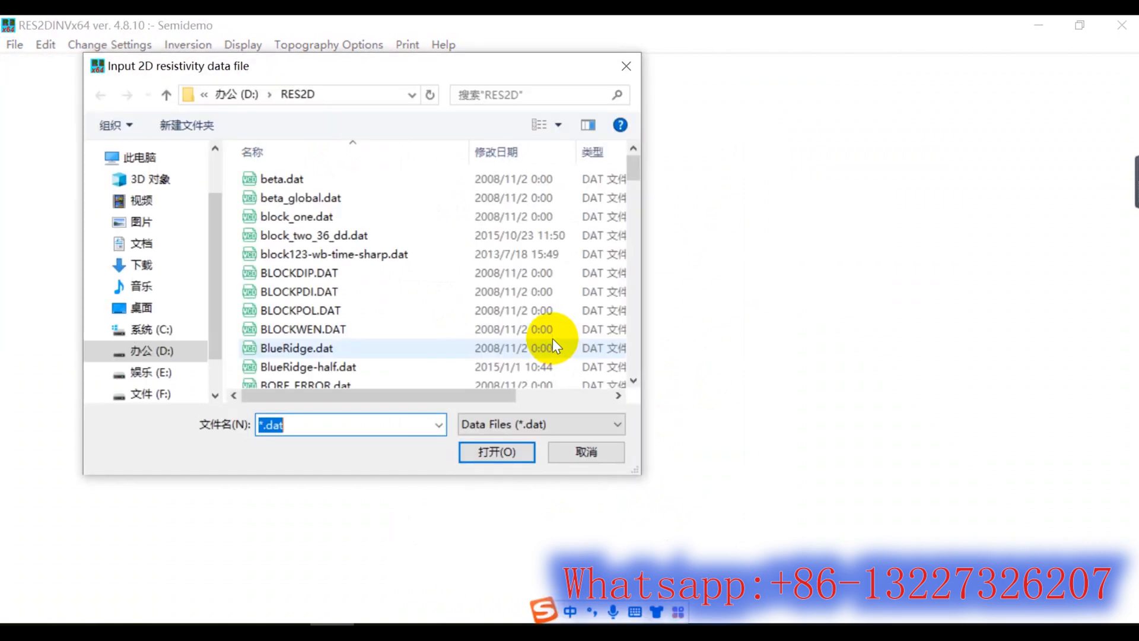
{"action": "left_click", "coordinate": [141, 307]}
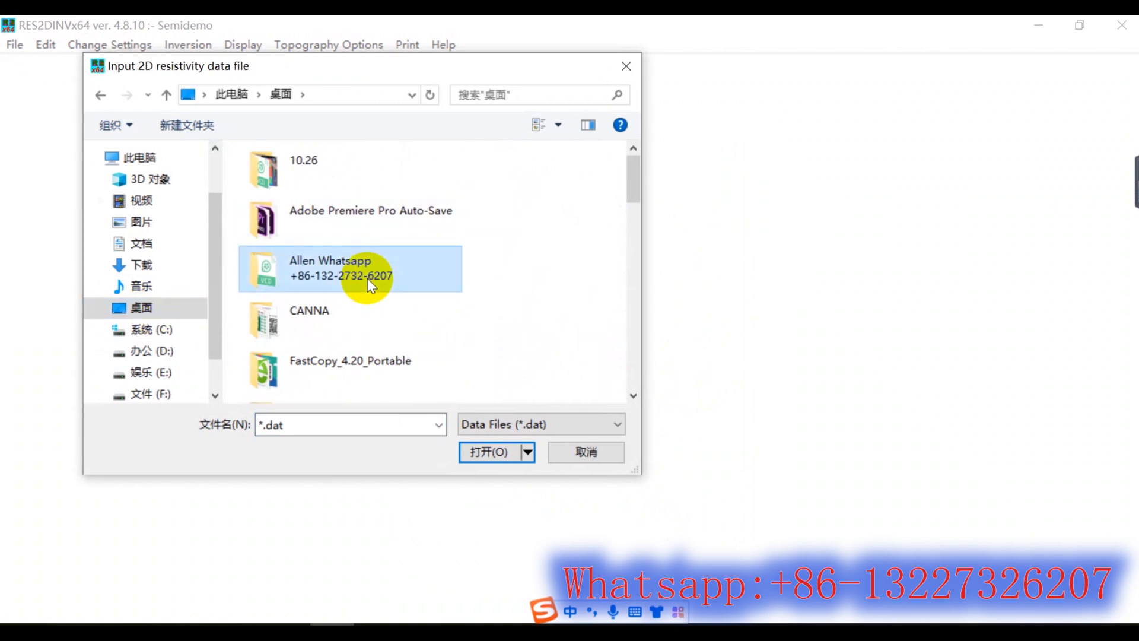
{"action": "double_click", "coordinate": [330, 268]}
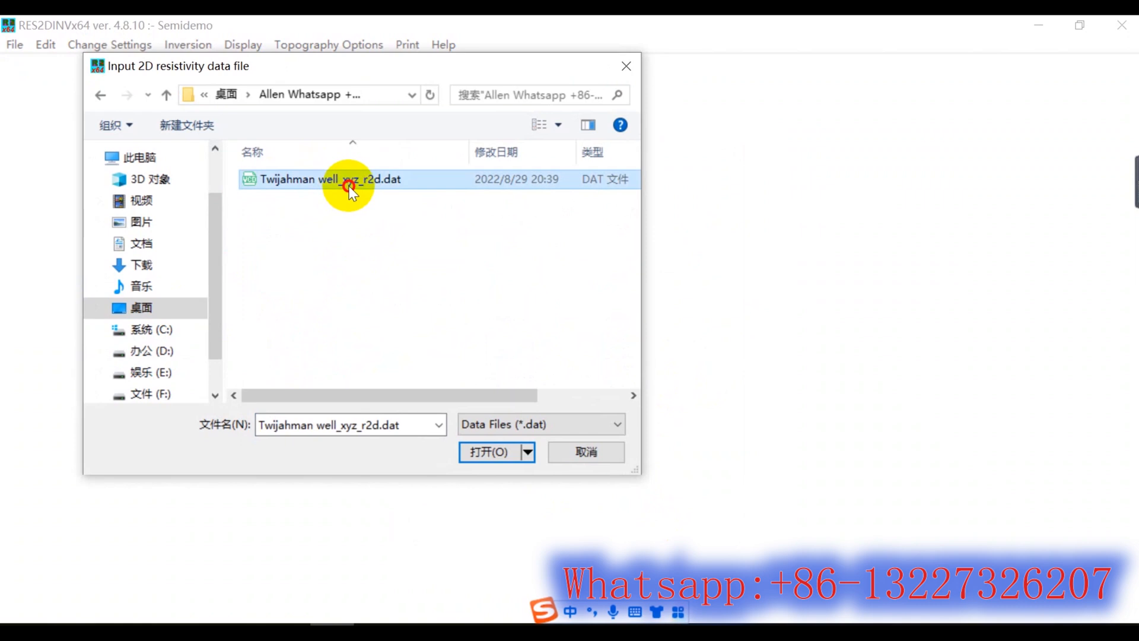
{"action": "mouse_move", "coordinate": [359, 202]}
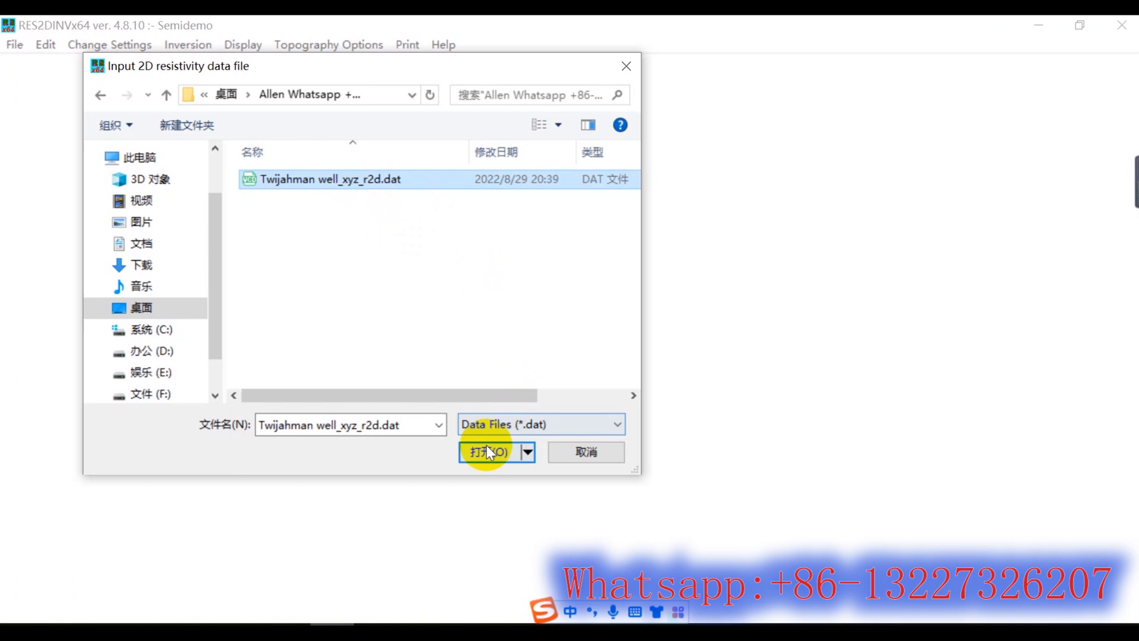
{"action": "left_click", "coordinate": [488, 451]}
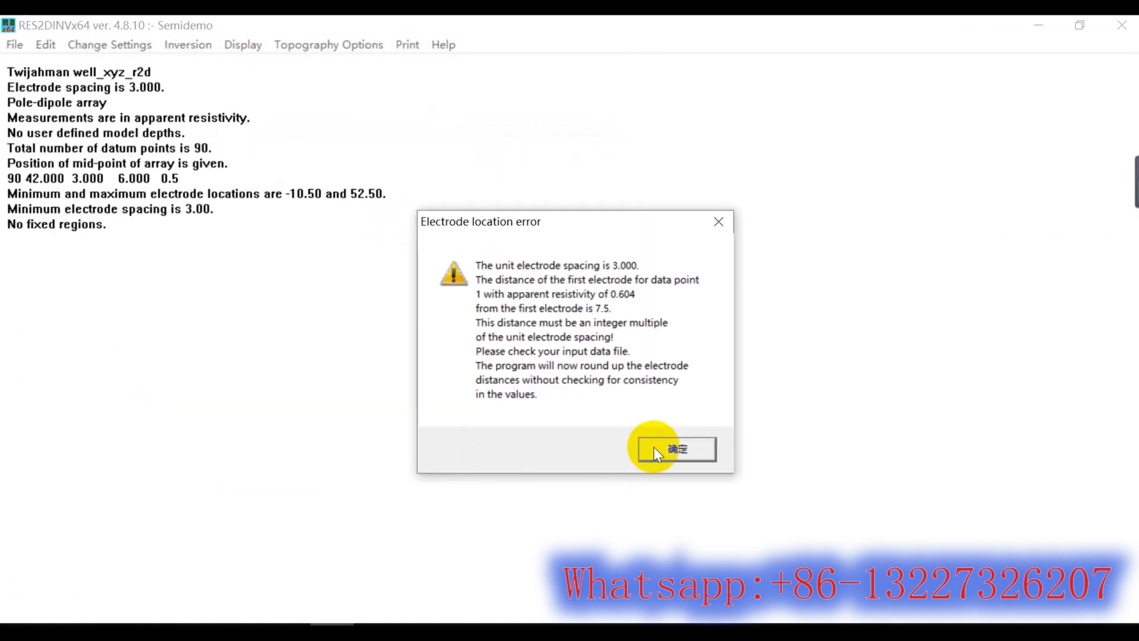
{"action": "left_click", "coordinate": [673, 449]}
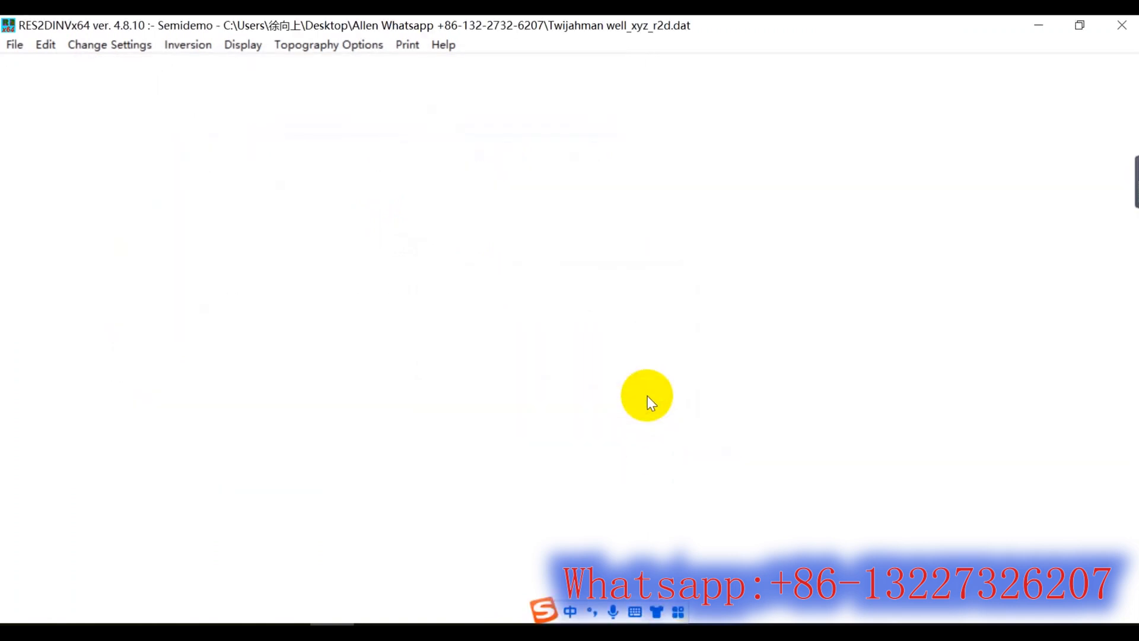
{"action": "mouse_move", "coordinate": [61, 121]}
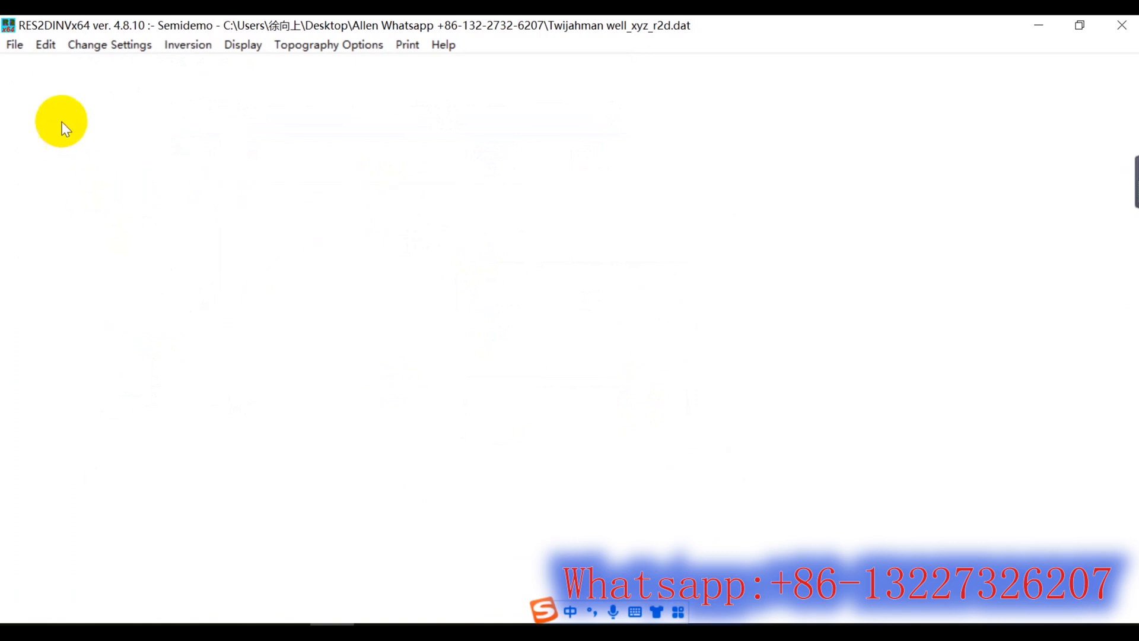
Enter the Exterminate bad data points editor and dismiss its welcome message
{"action": "left_click", "coordinate": [45, 43]}
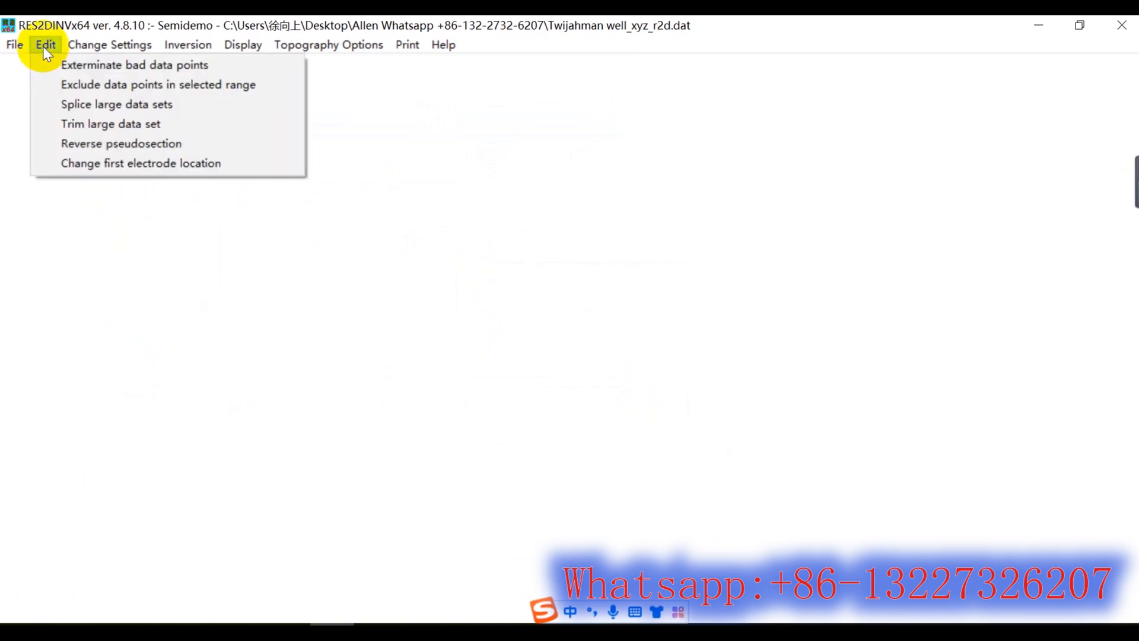
{"action": "mouse_move", "coordinate": [135, 64]}
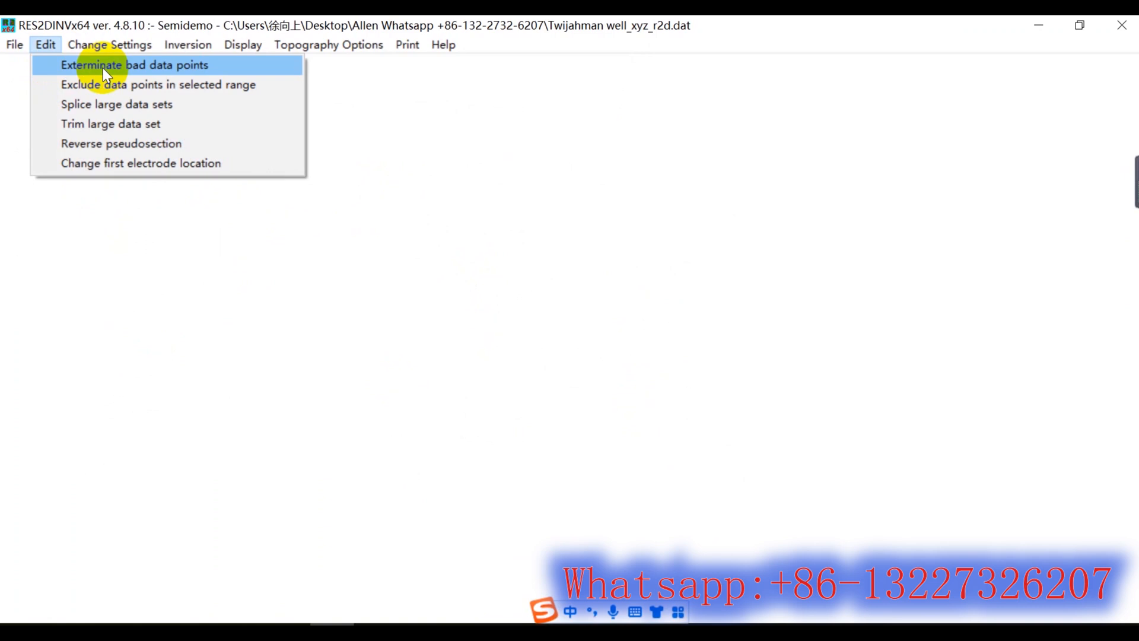
{"action": "left_click", "coordinate": [134, 64]}
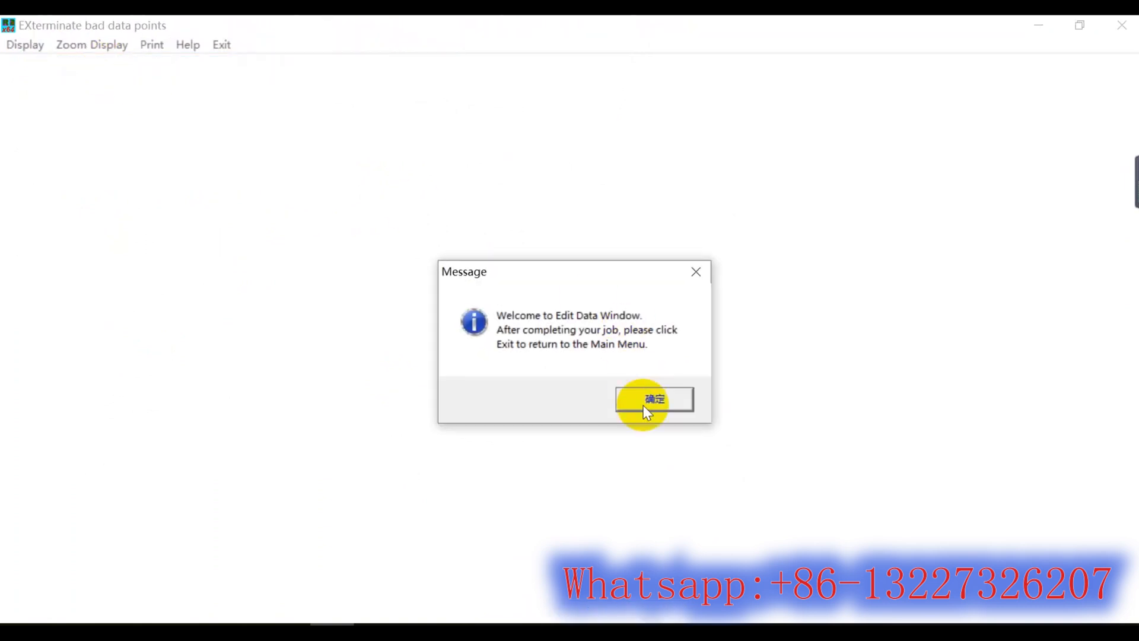
{"action": "left_click", "coordinate": [652, 399]}
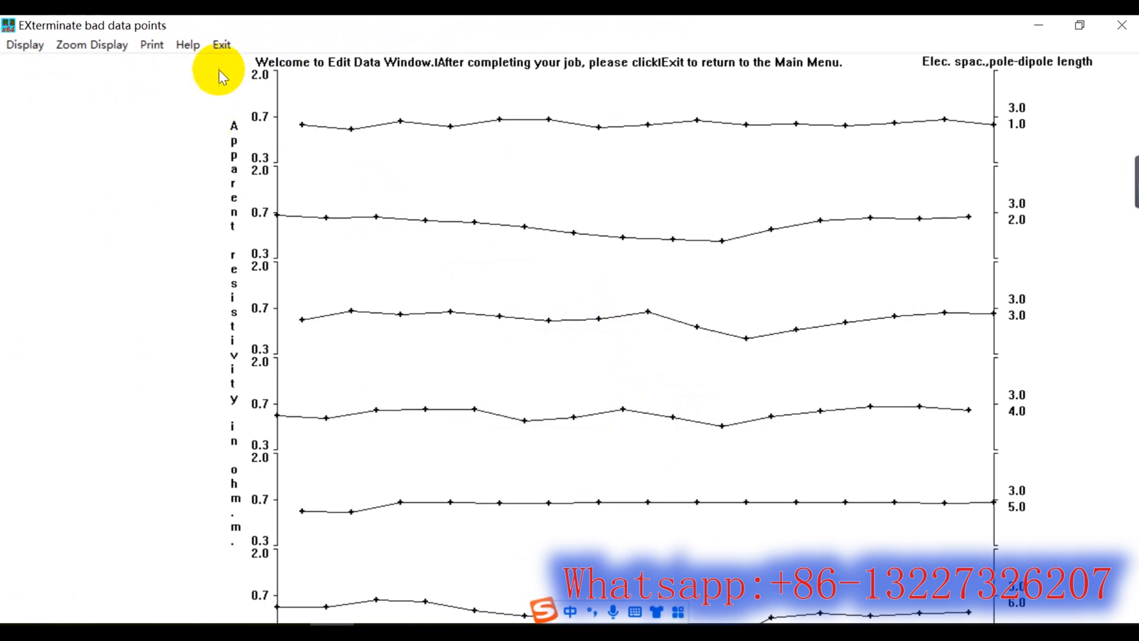
{"action": "left_click", "coordinate": [220, 43]}
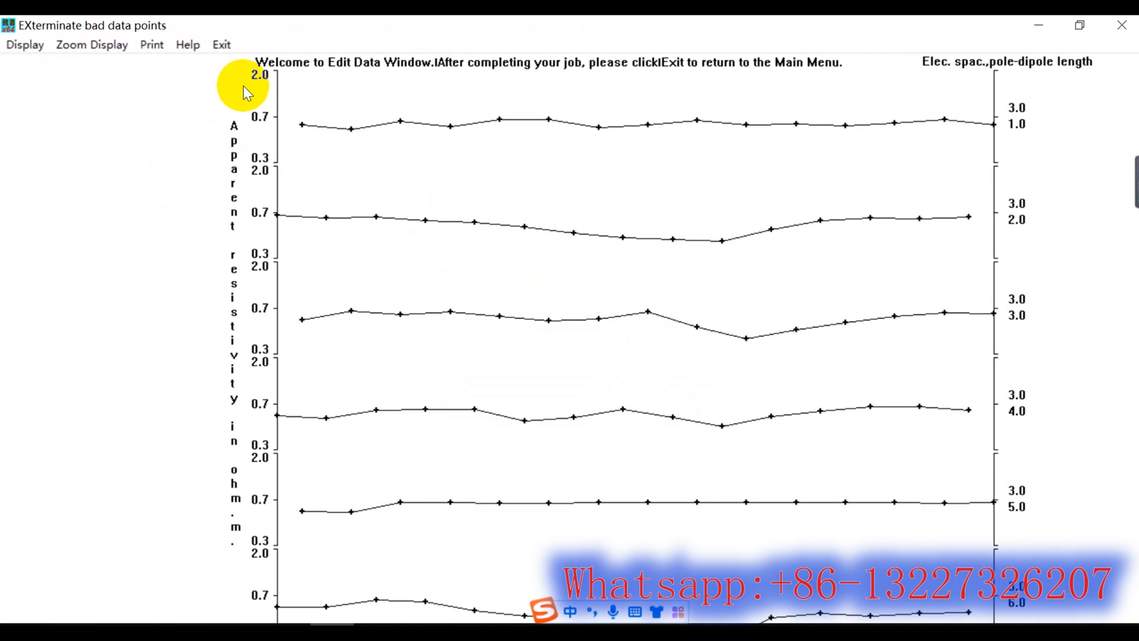
Save the edit screen as Twijahman well_xyz_r2d.jpeg and acknowledge the saved message
{"action": "left_click", "coordinate": [150, 44]}
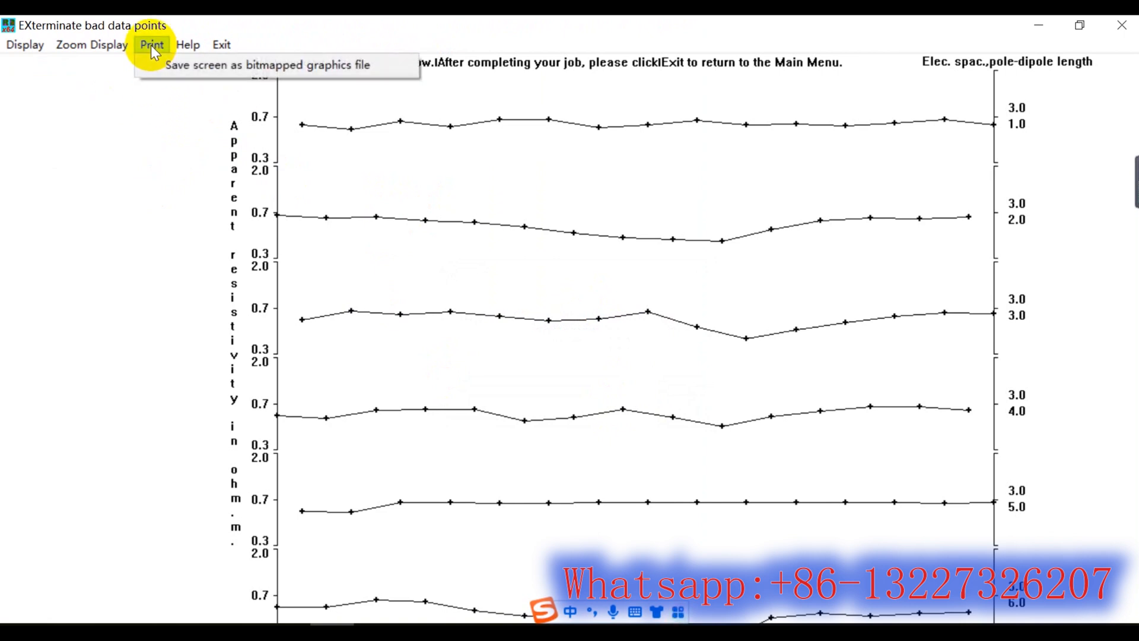
{"action": "left_click", "coordinate": [269, 64]}
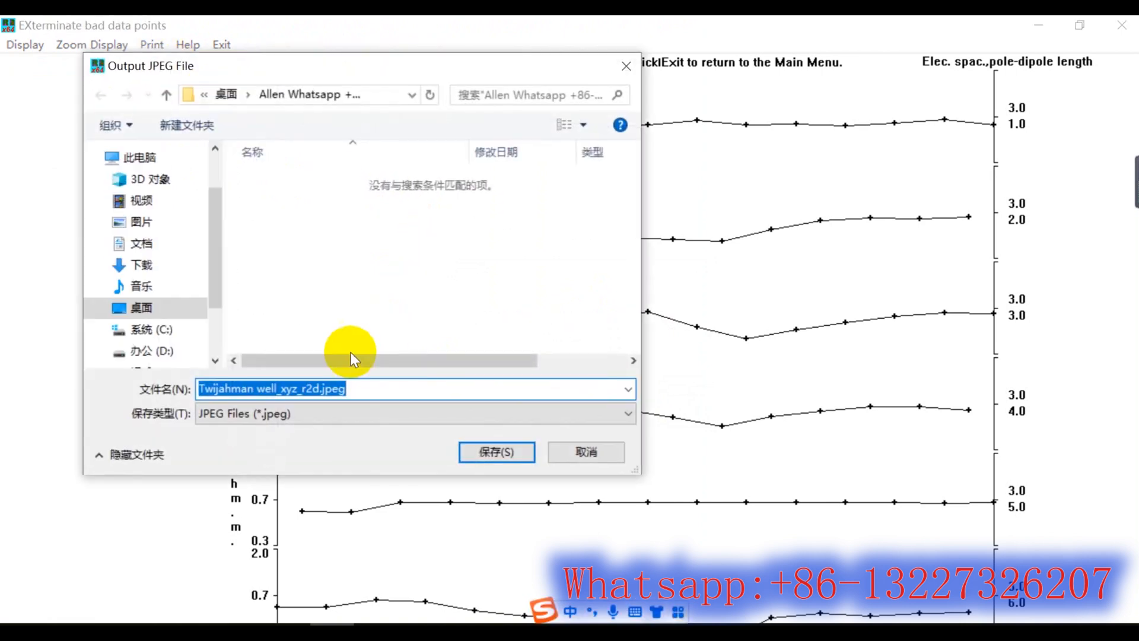
{"action": "mouse_move", "coordinate": [454, 411]}
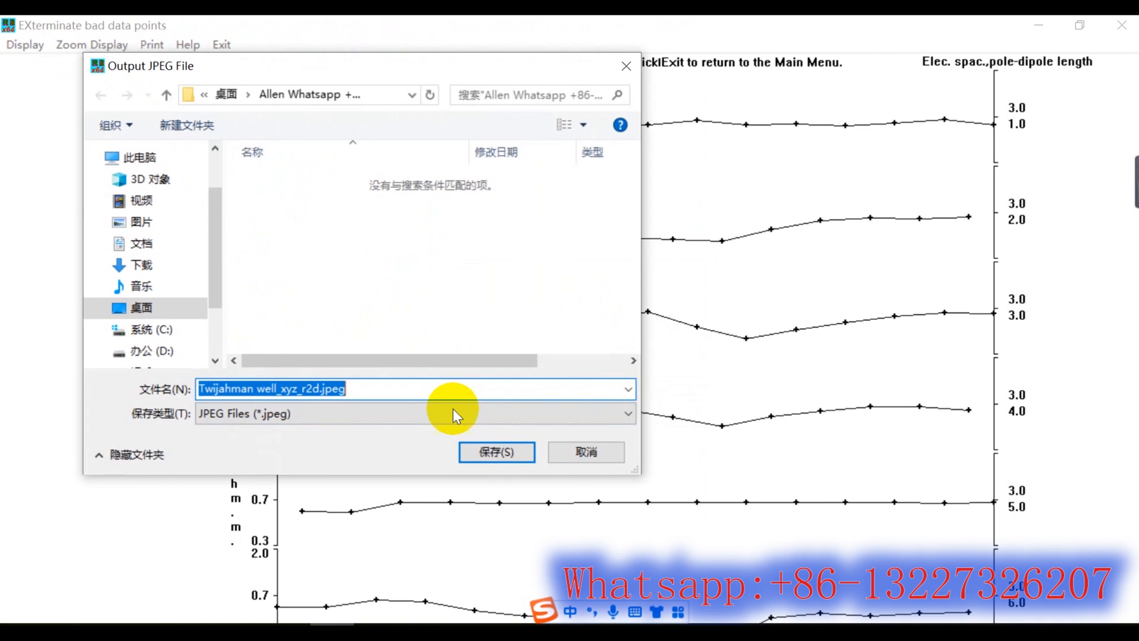
{"action": "left_click", "coordinate": [496, 451]}
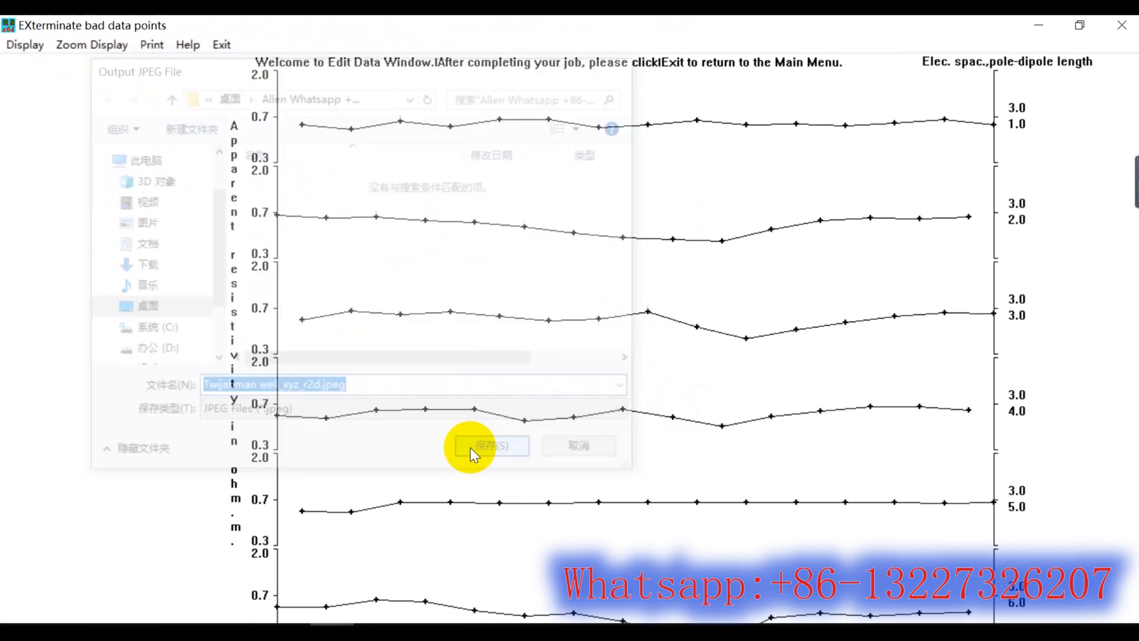
{"action": "left_click", "coordinate": [487, 445]}
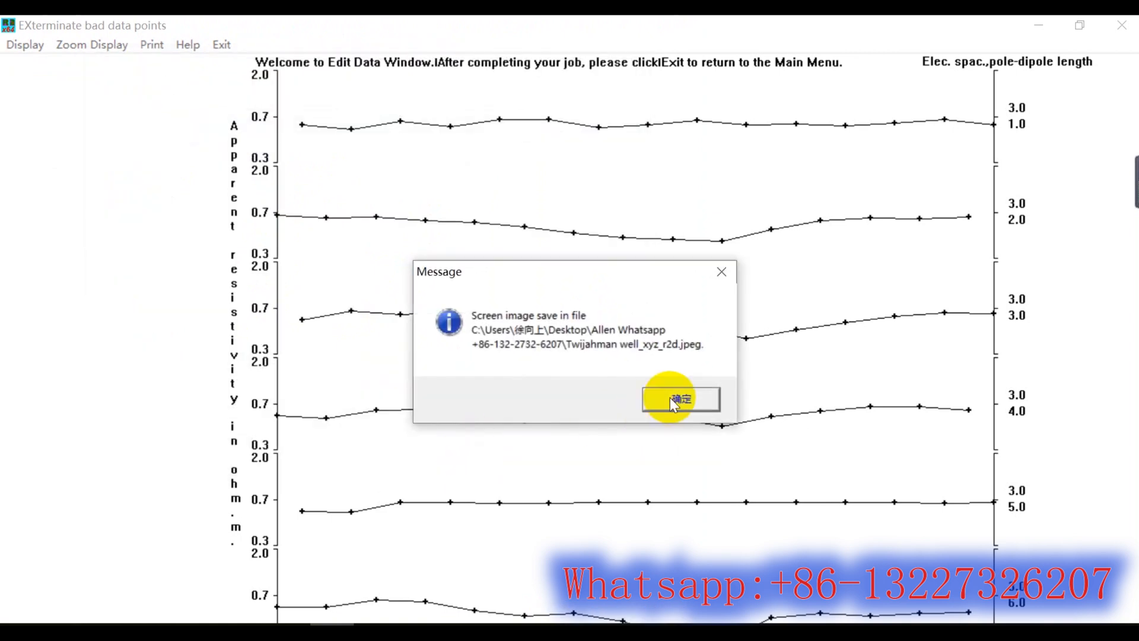
Quit the bad data point editor back to the main window
{"action": "left_click", "coordinate": [679, 398]}
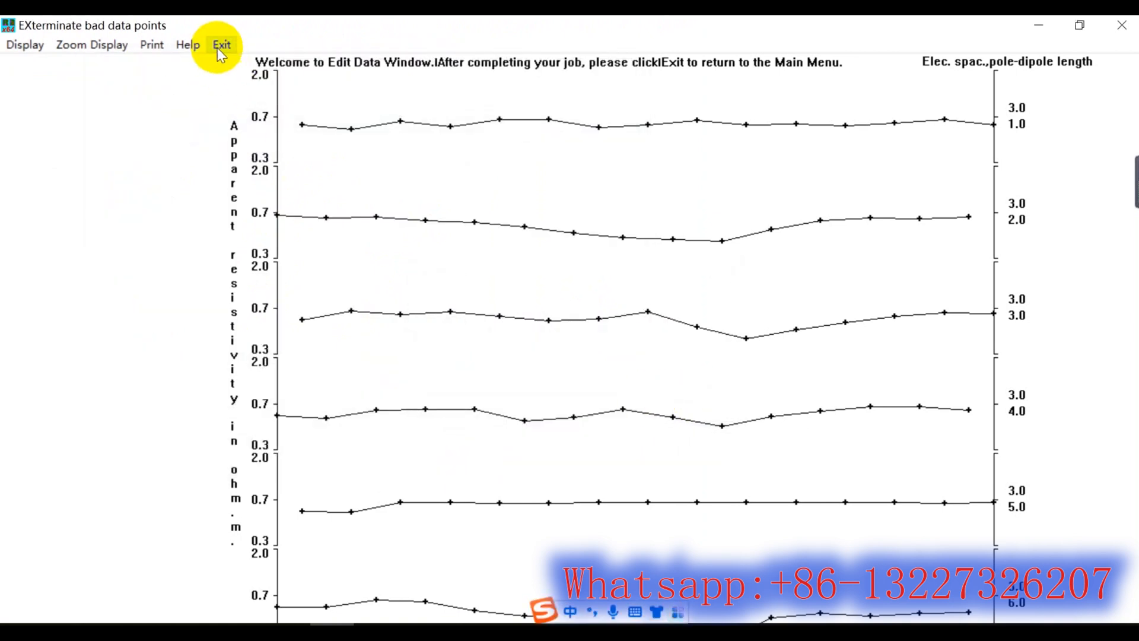
{"action": "left_click", "coordinate": [220, 44]}
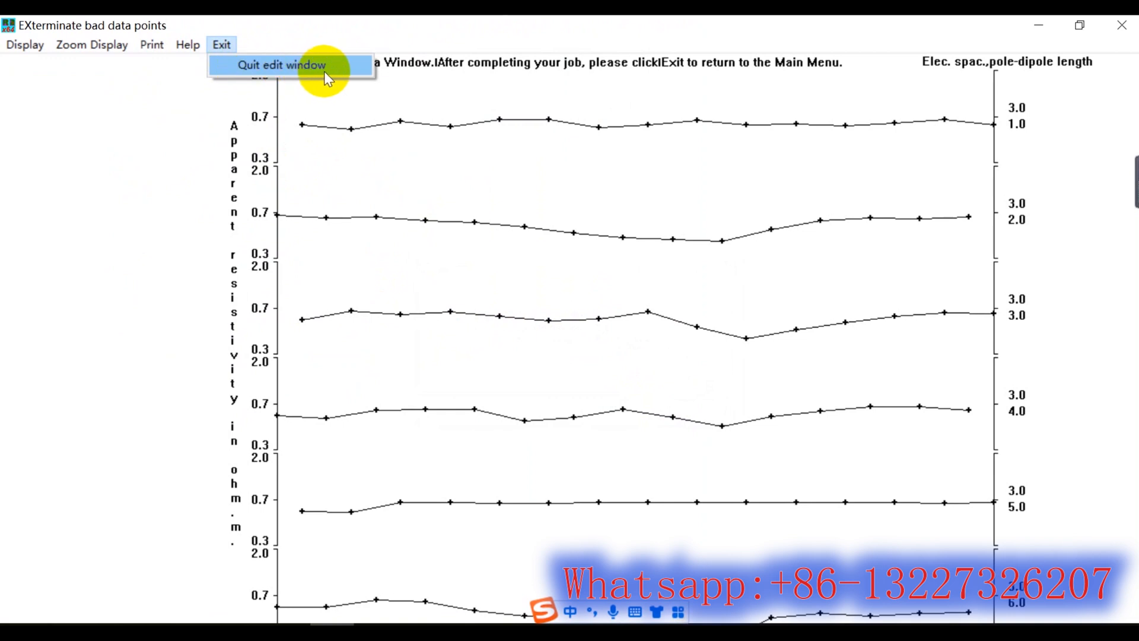
{"action": "left_click", "coordinate": [280, 64]}
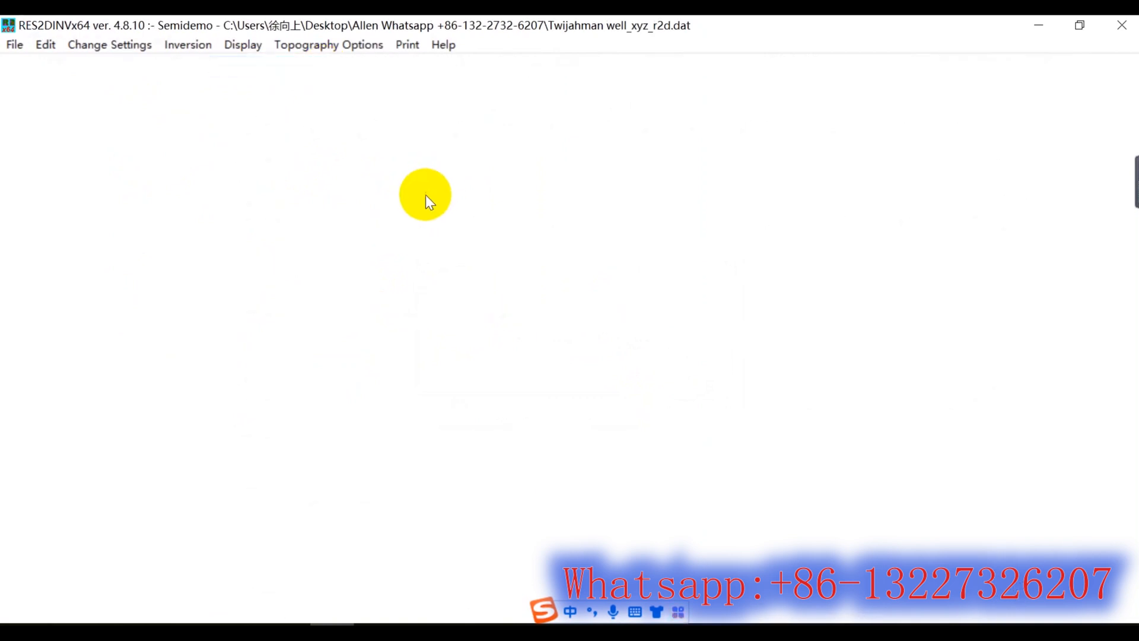
{"action": "left_click", "coordinate": [110, 44]}
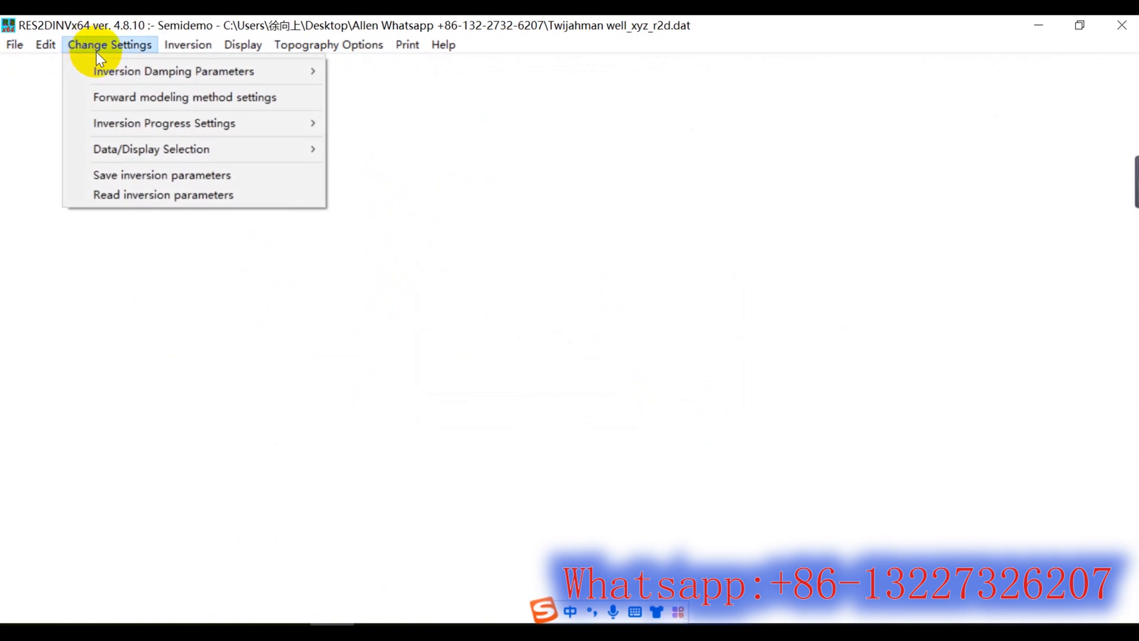
{"action": "mouse_move", "coordinate": [129, 66]}
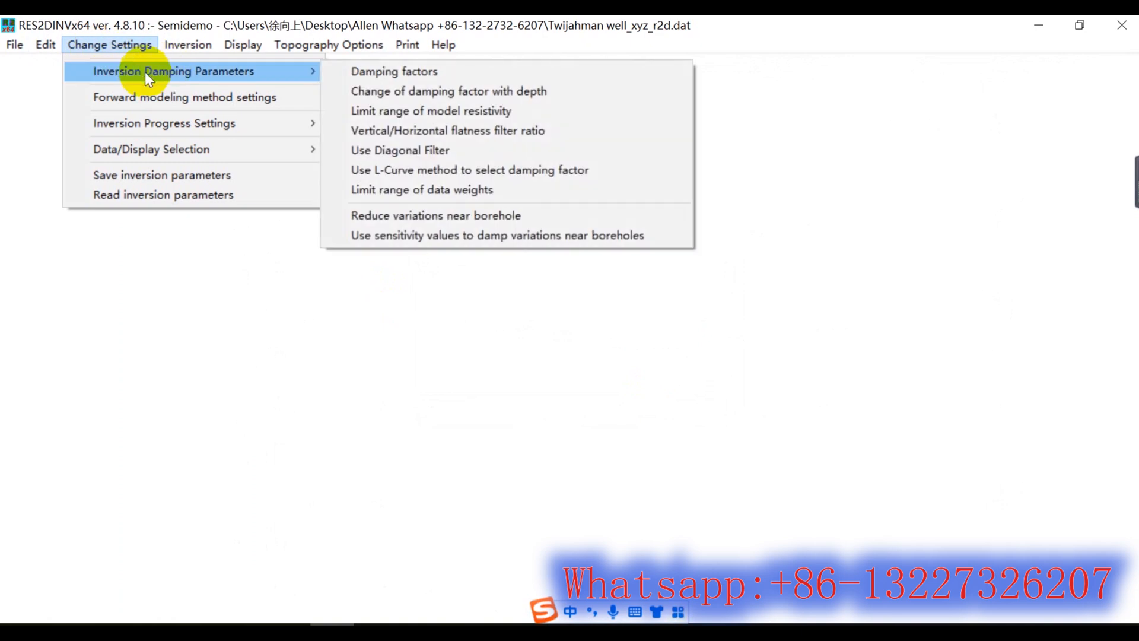
{"action": "mouse_move", "coordinate": [166, 80]}
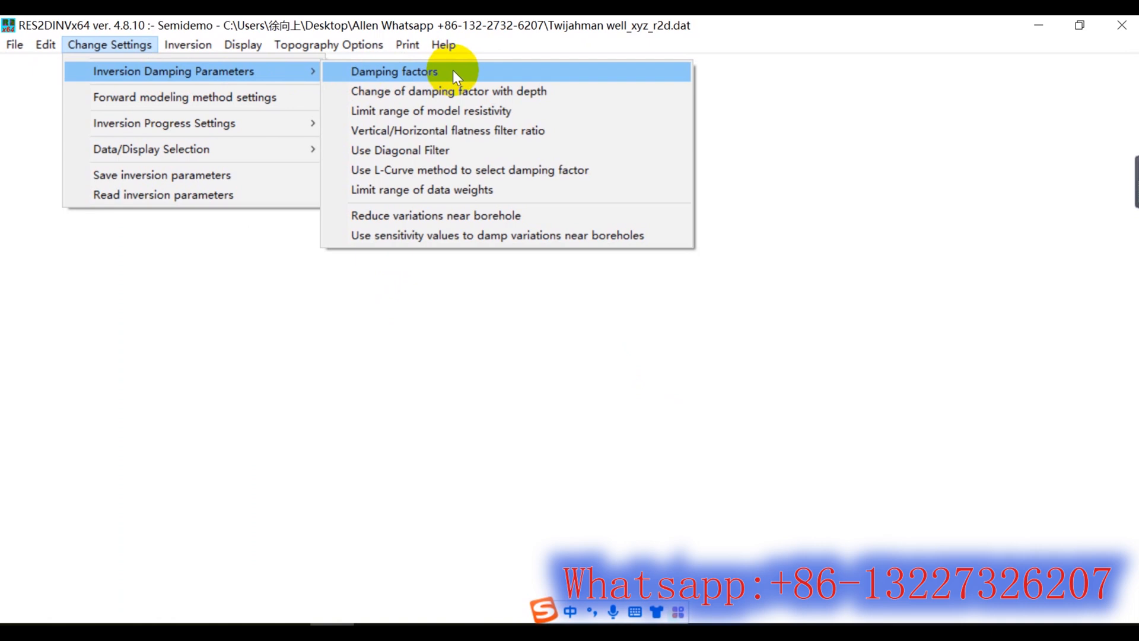
{"action": "left_click", "coordinate": [394, 71]}
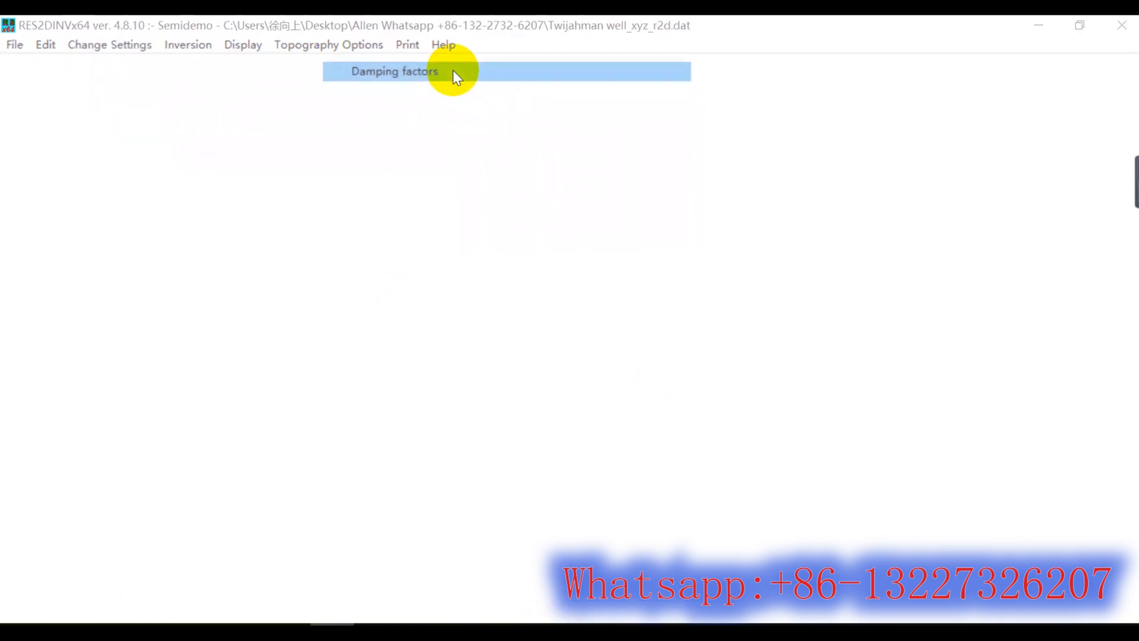
{"action": "left_click", "coordinate": [394, 72]}
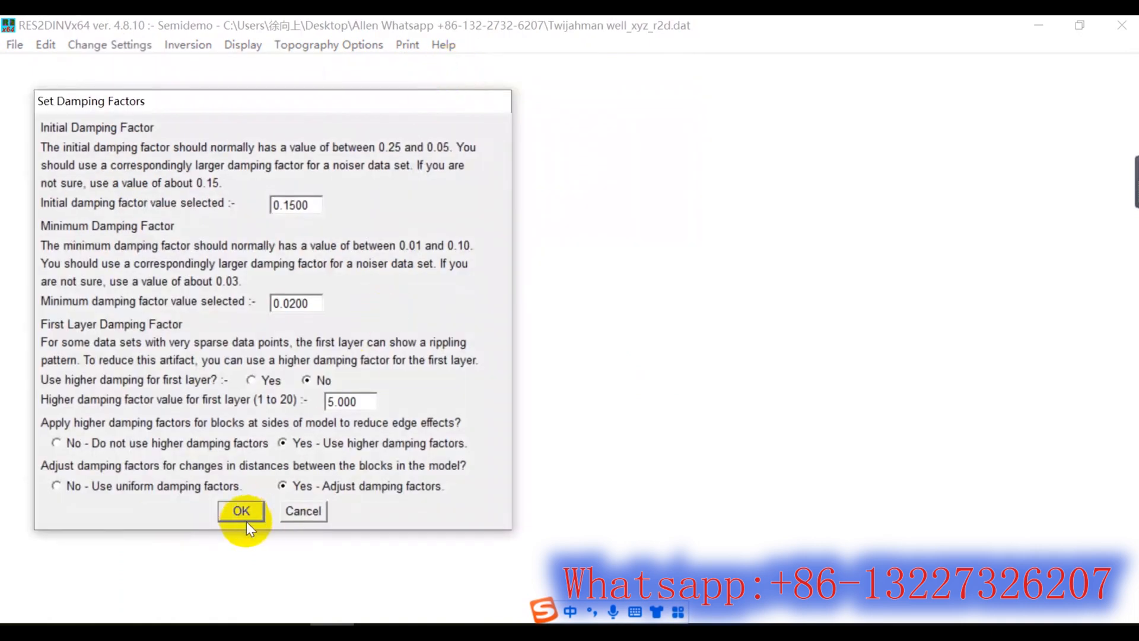
{"action": "left_click", "coordinate": [241, 510]}
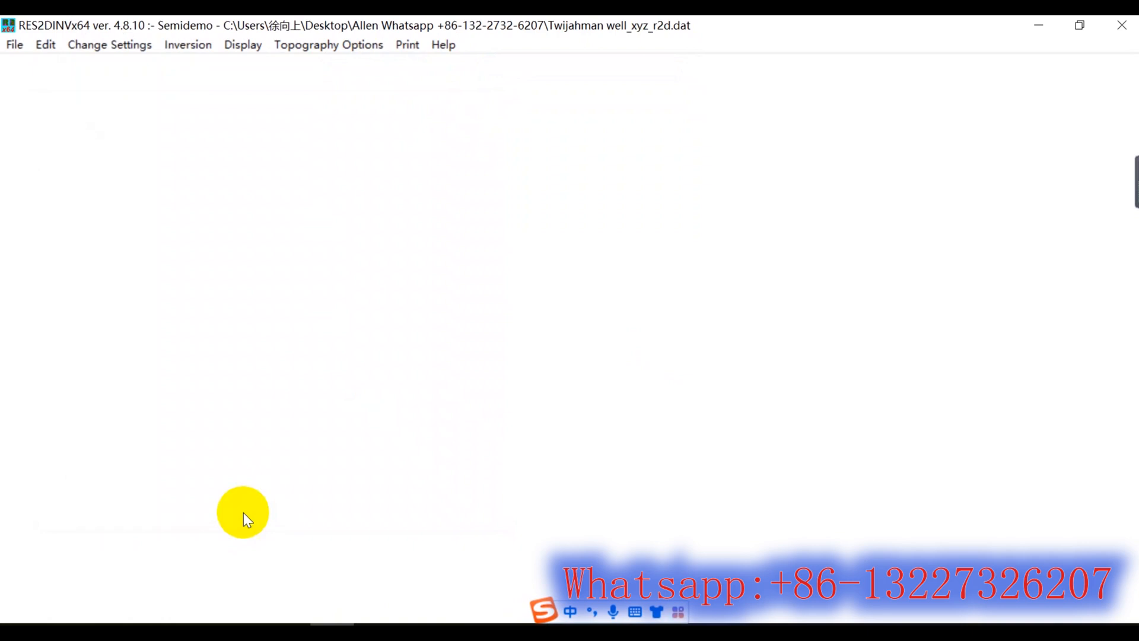
{"action": "mouse_move", "coordinate": [123, 61]}
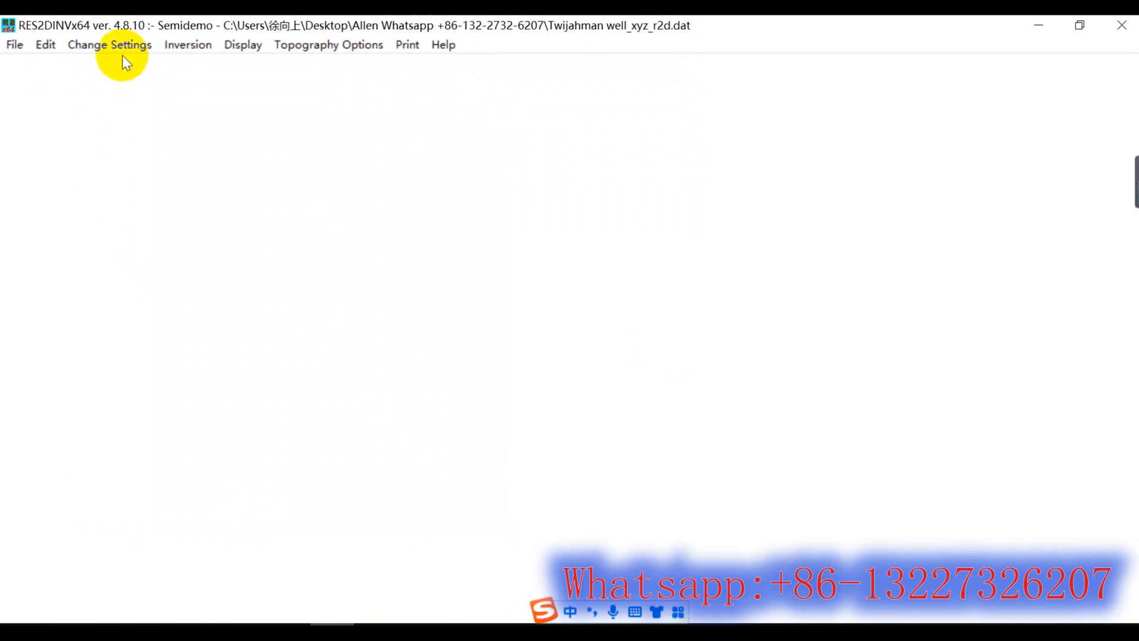
Set the forward modeling method to use the finest vertical mesh and confirm
{"action": "left_click", "coordinate": [109, 44]}
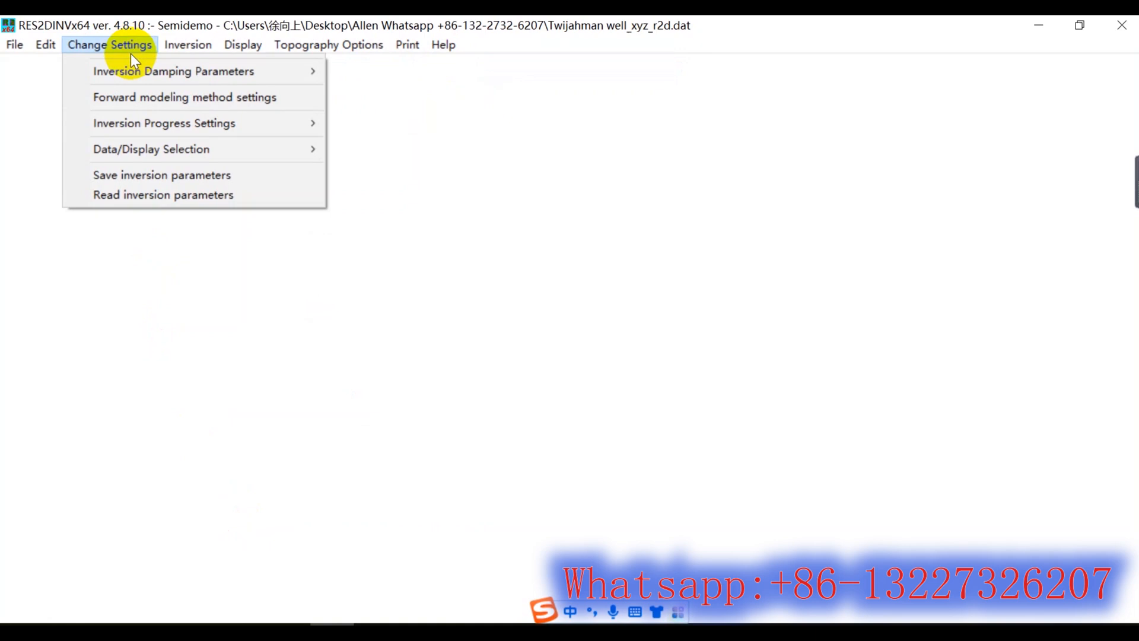
{"action": "mouse_move", "coordinate": [185, 96]}
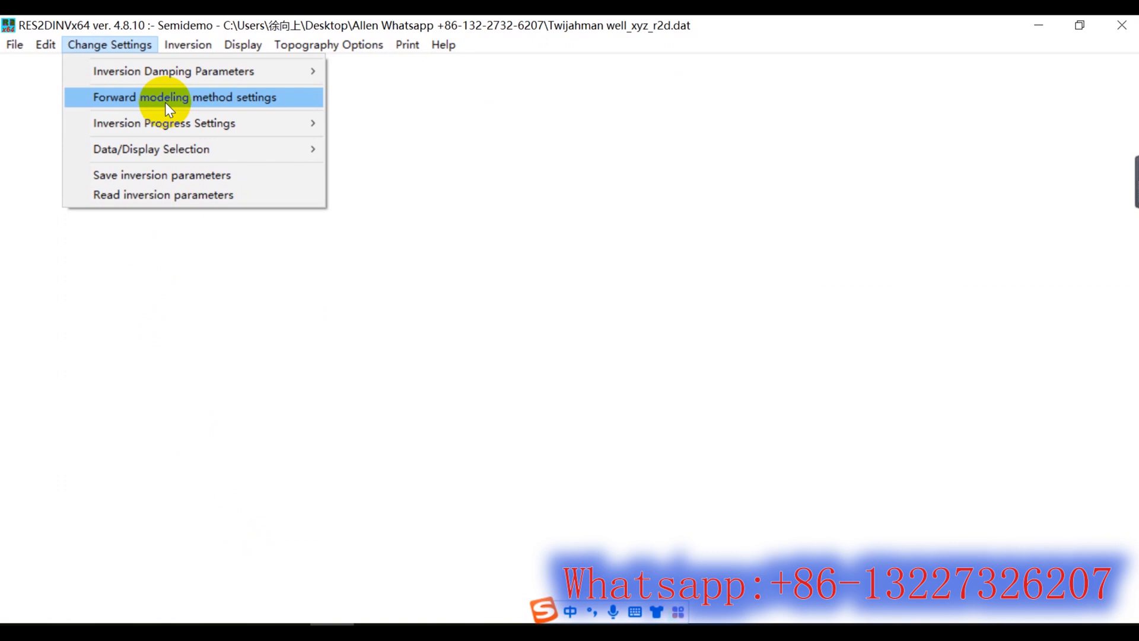
{"action": "left_click", "coordinate": [185, 96]}
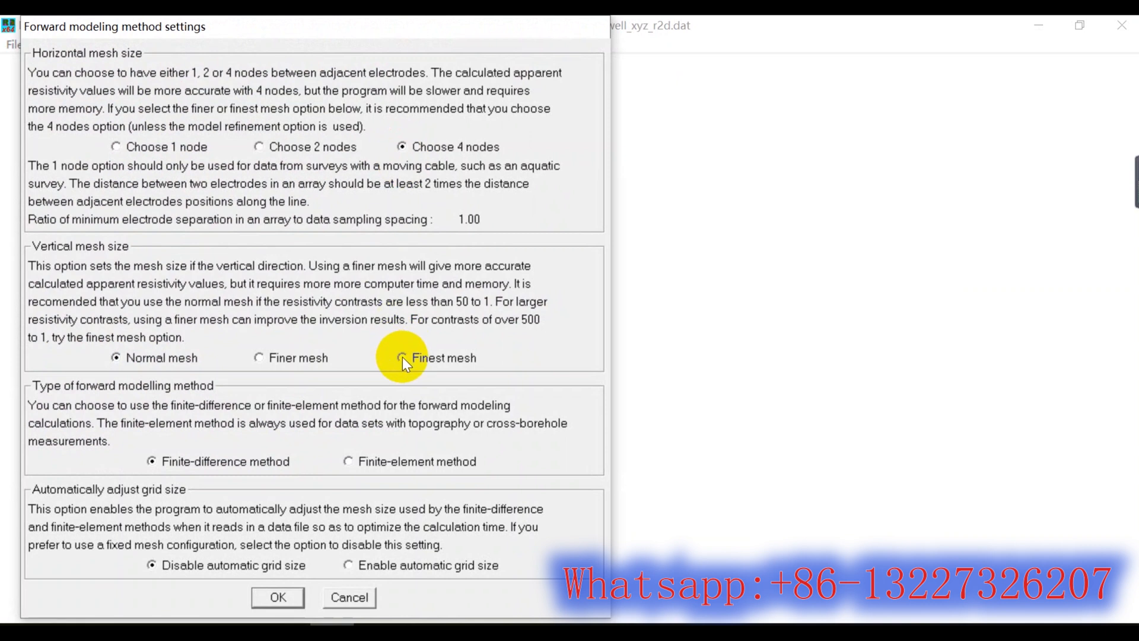
{"action": "left_click", "coordinate": [399, 357]}
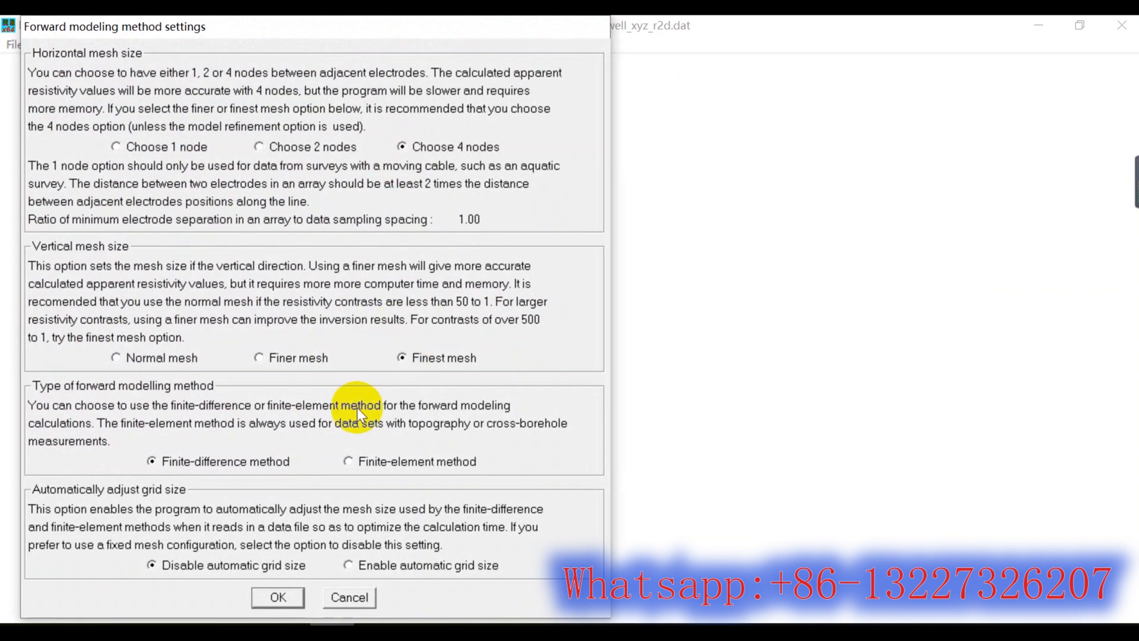
{"action": "left_click", "coordinate": [277, 596]}
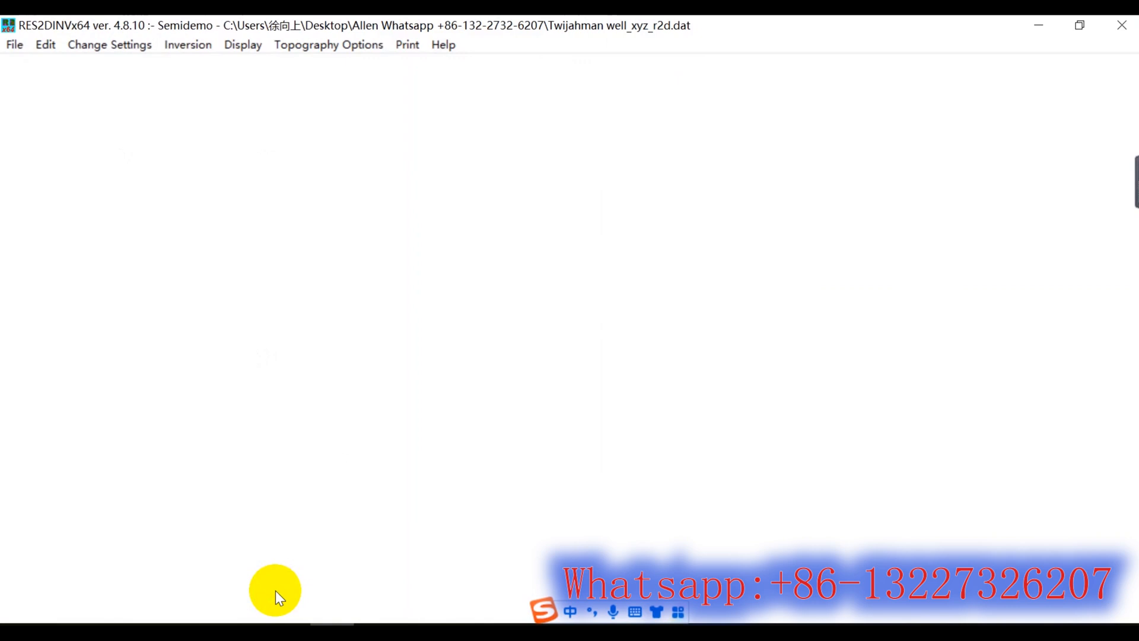
{"action": "mouse_move", "coordinate": [270, 554]}
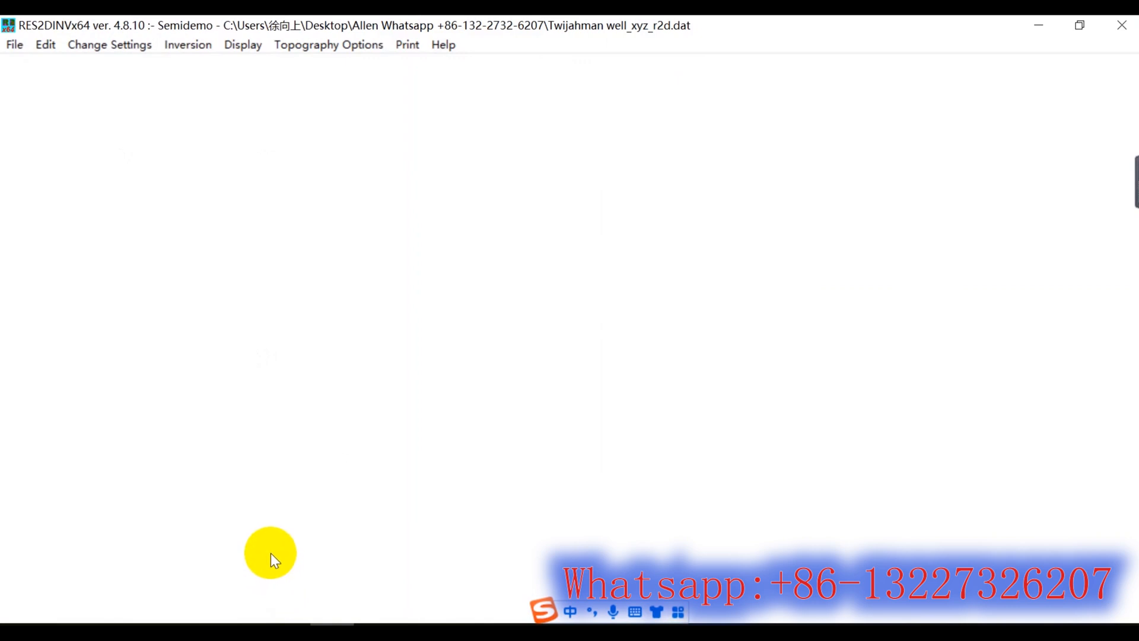
{"action": "mouse_move", "coordinate": [166, 110]}
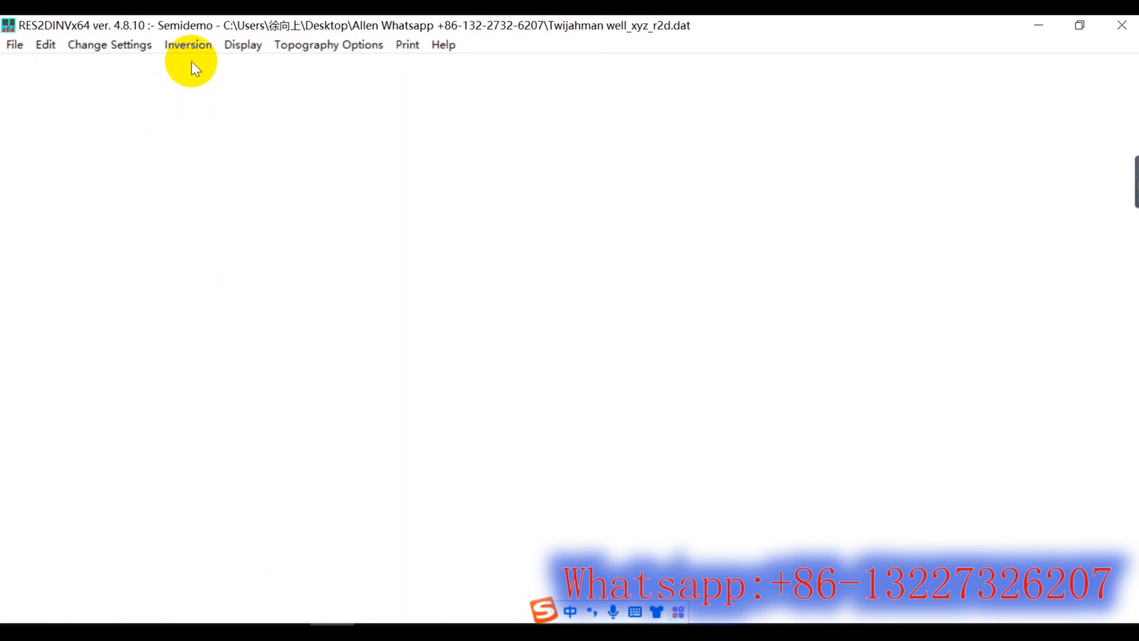
Bring up the Select robust inversion settings from the Inversion menu
{"action": "left_click", "coordinate": [187, 44]}
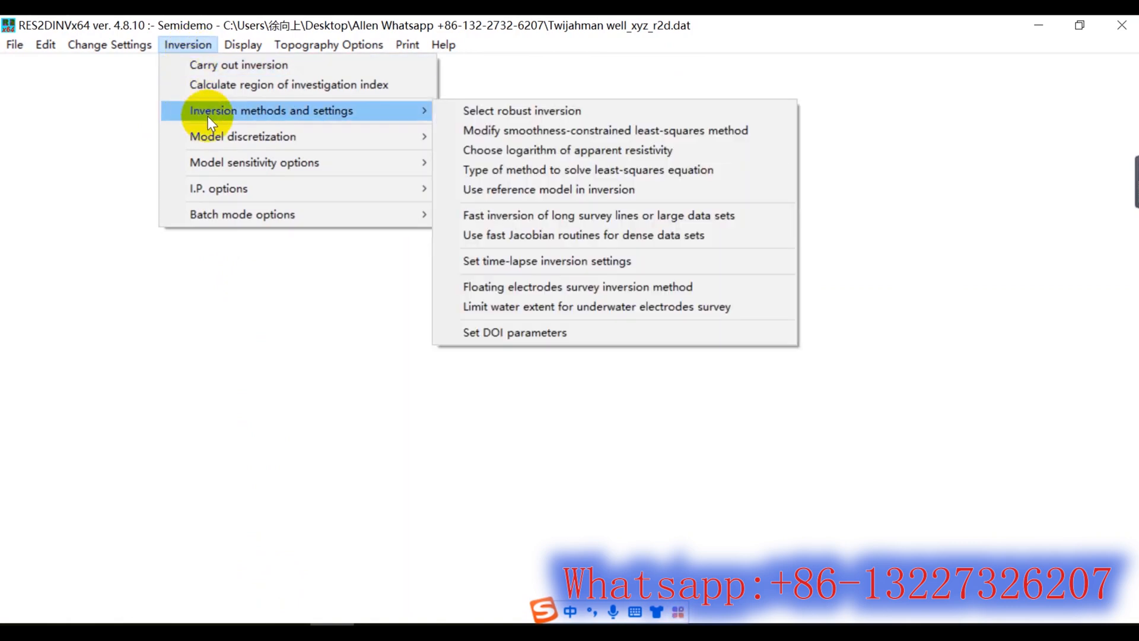
{"action": "mouse_move", "coordinate": [522, 110]}
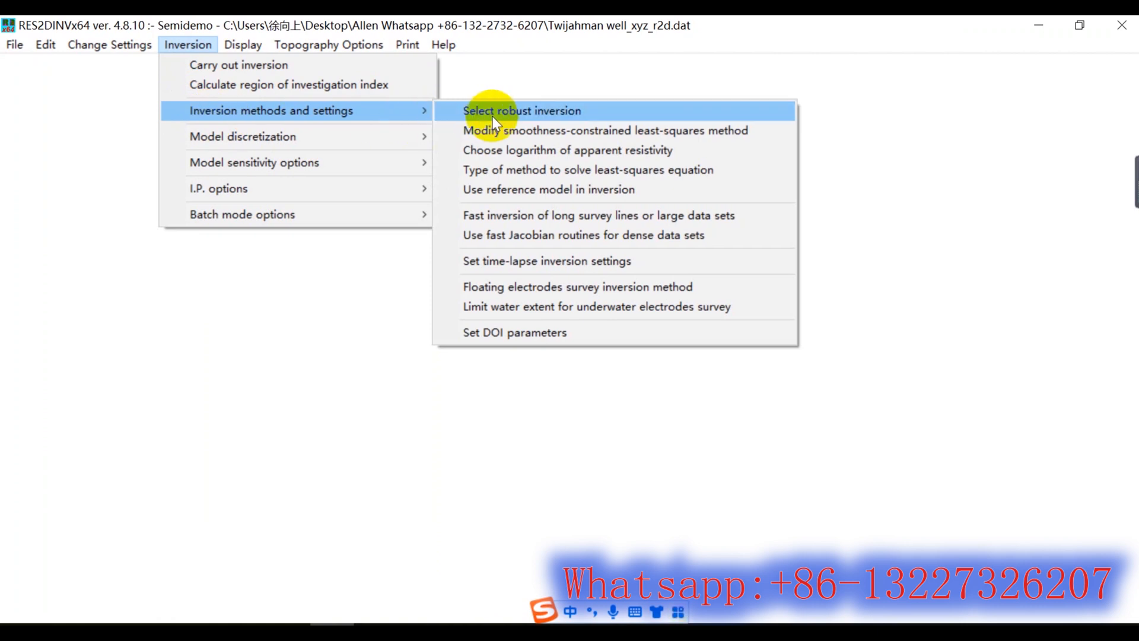
{"action": "mouse_move", "coordinate": [509, 151]}
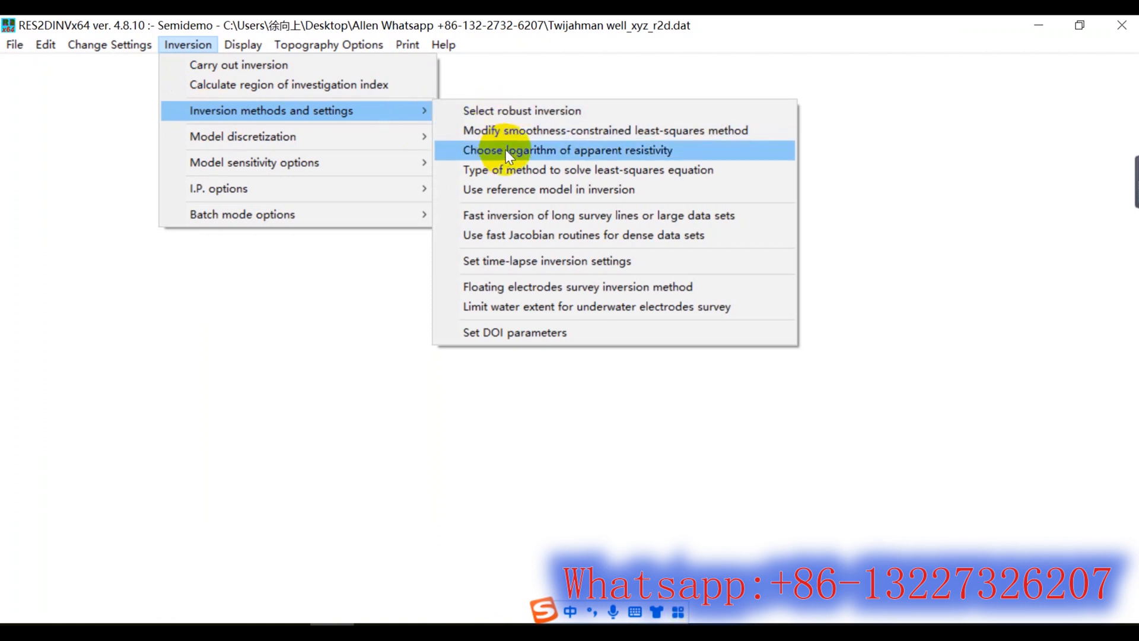
{"action": "mouse_move", "coordinate": [544, 110]}
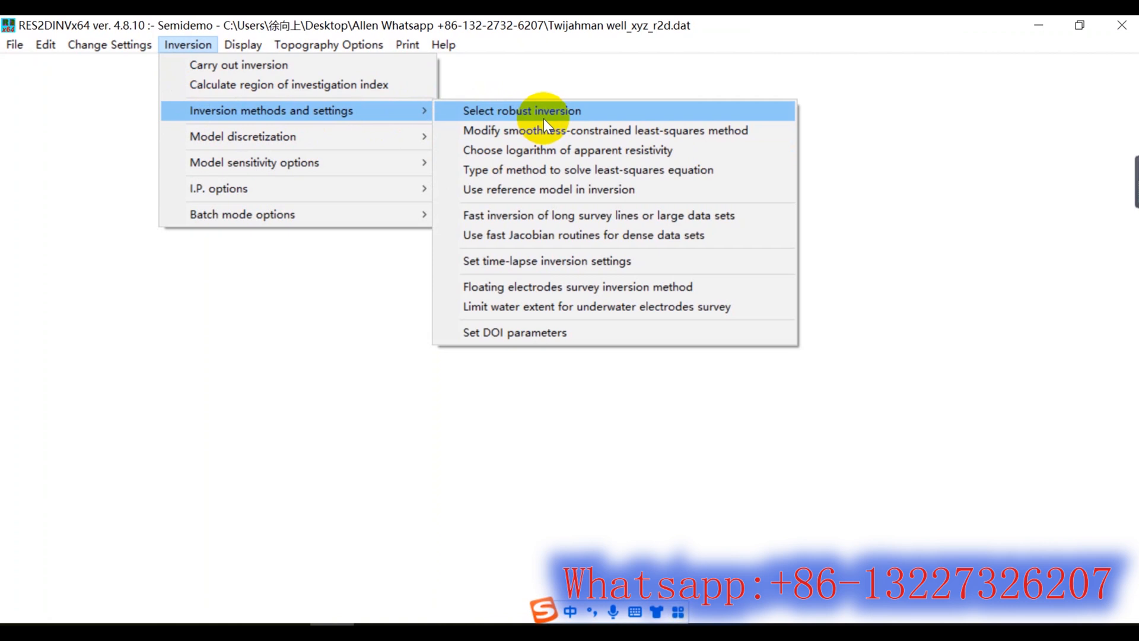
{"action": "left_click", "coordinate": [521, 111]}
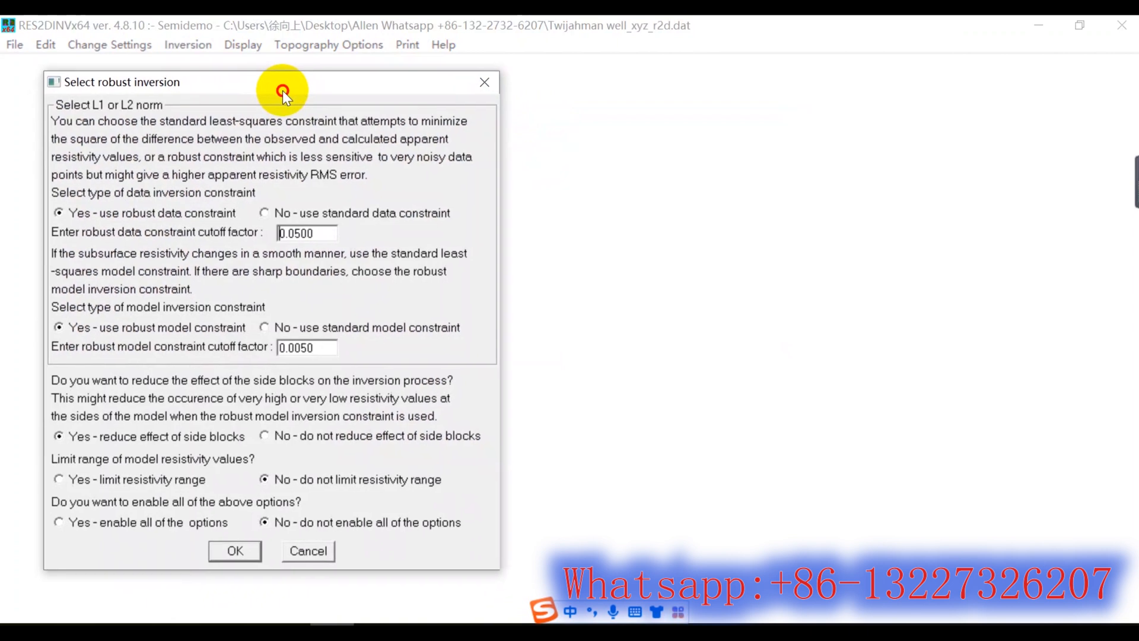
{"action": "mouse_move", "coordinate": [315, 280]}
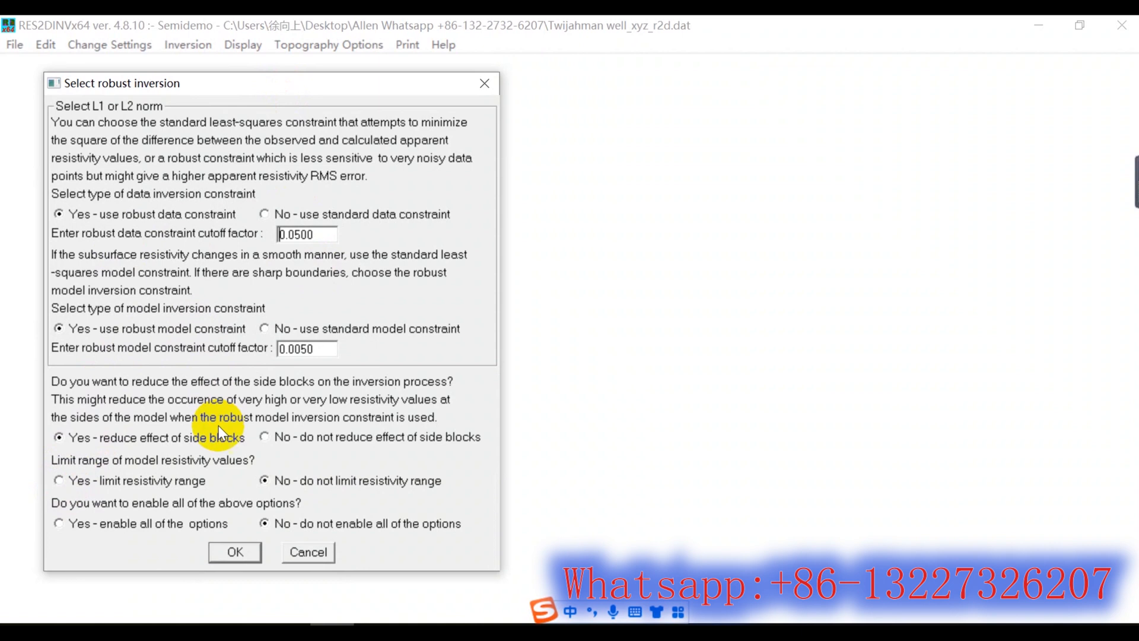
Accept the robust data and model constraints and let the model blocks rearrange automatically
{"action": "left_click", "coordinate": [234, 551]}
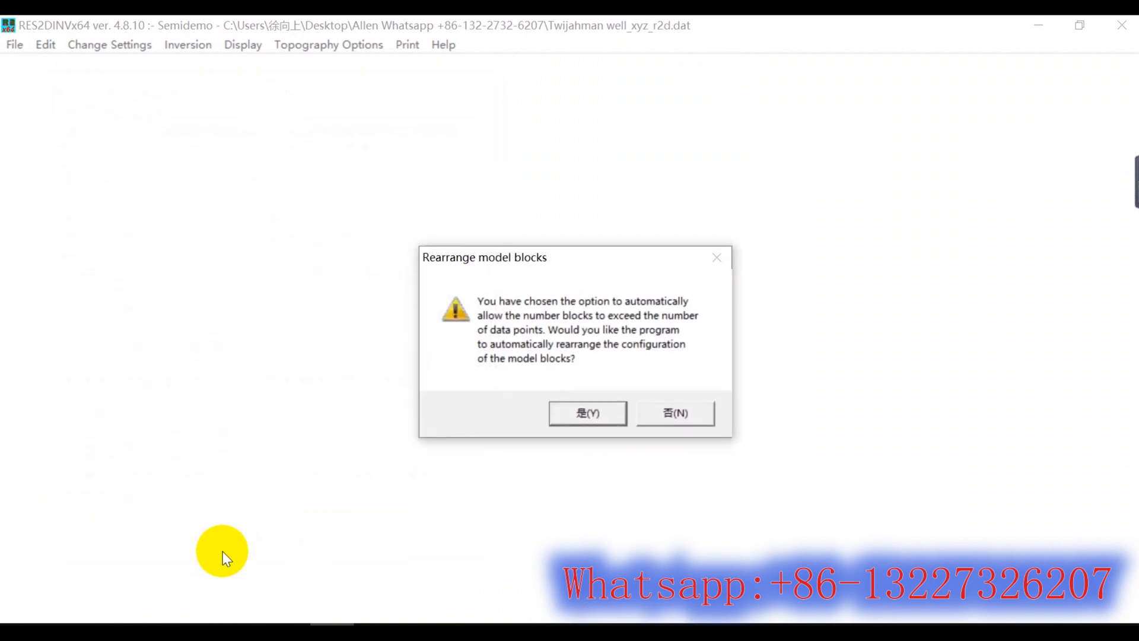
{"action": "left_click", "coordinate": [588, 413]}
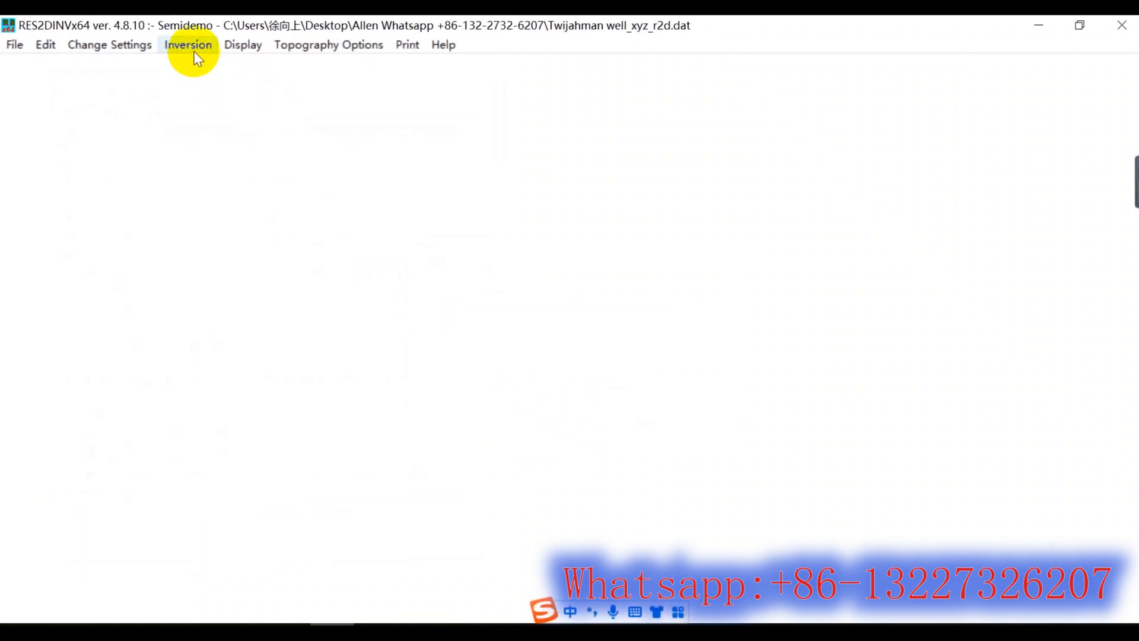
Set model refinement to use cells half the unit electrode spacing wide and confirm
{"action": "left_click", "coordinate": [189, 44]}
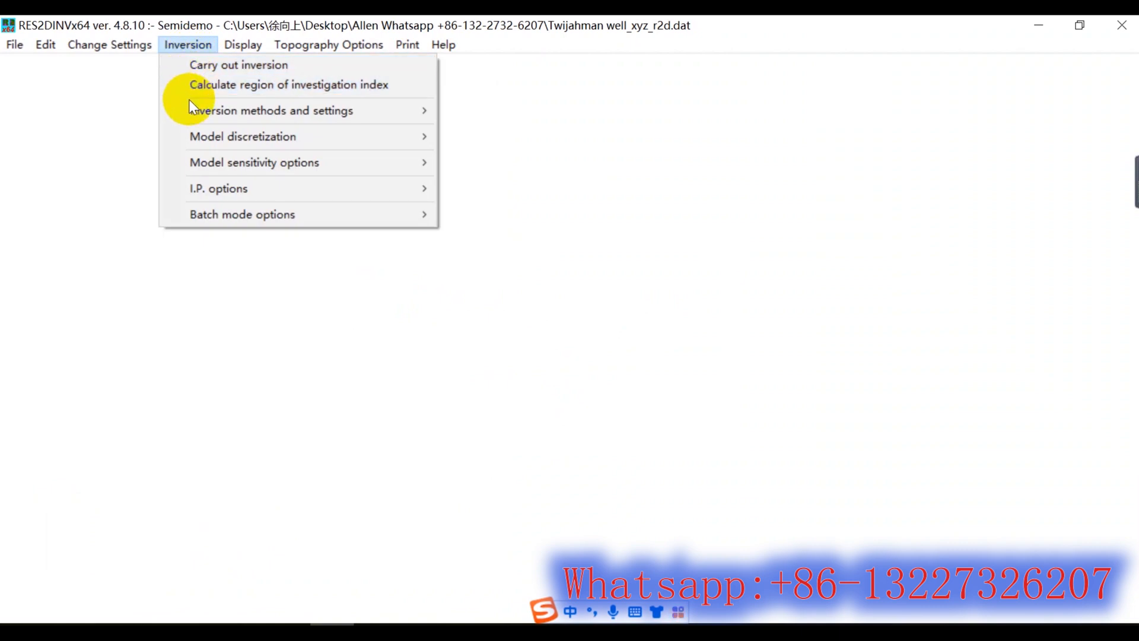
{"action": "mouse_move", "coordinate": [270, 109]}
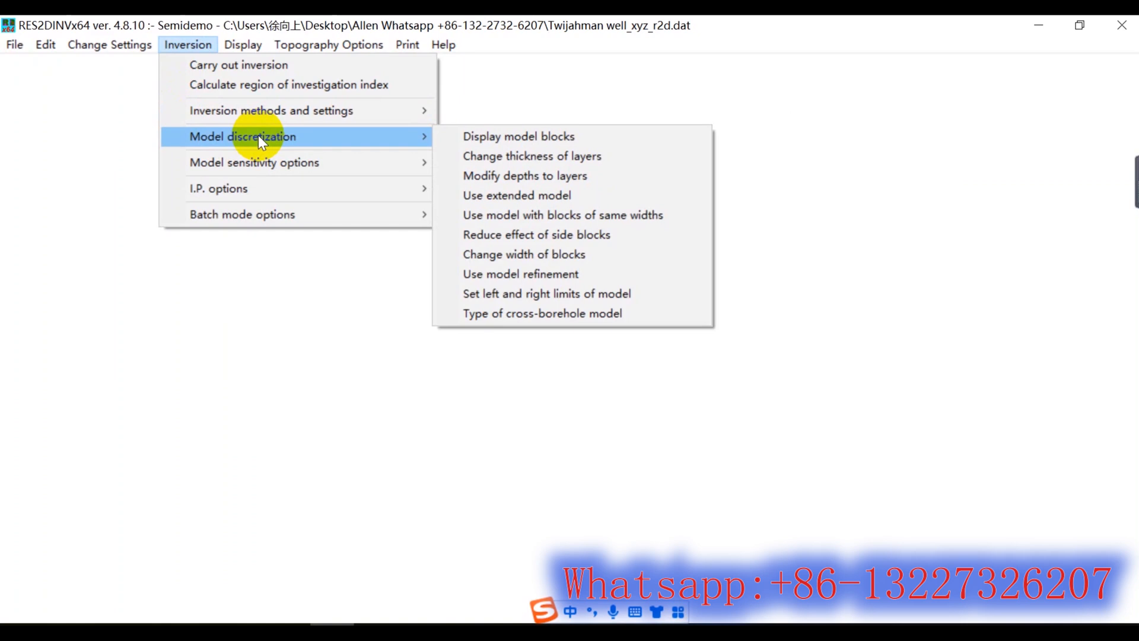
{"action": "mouse_move", "coordinate": [241, 145]}
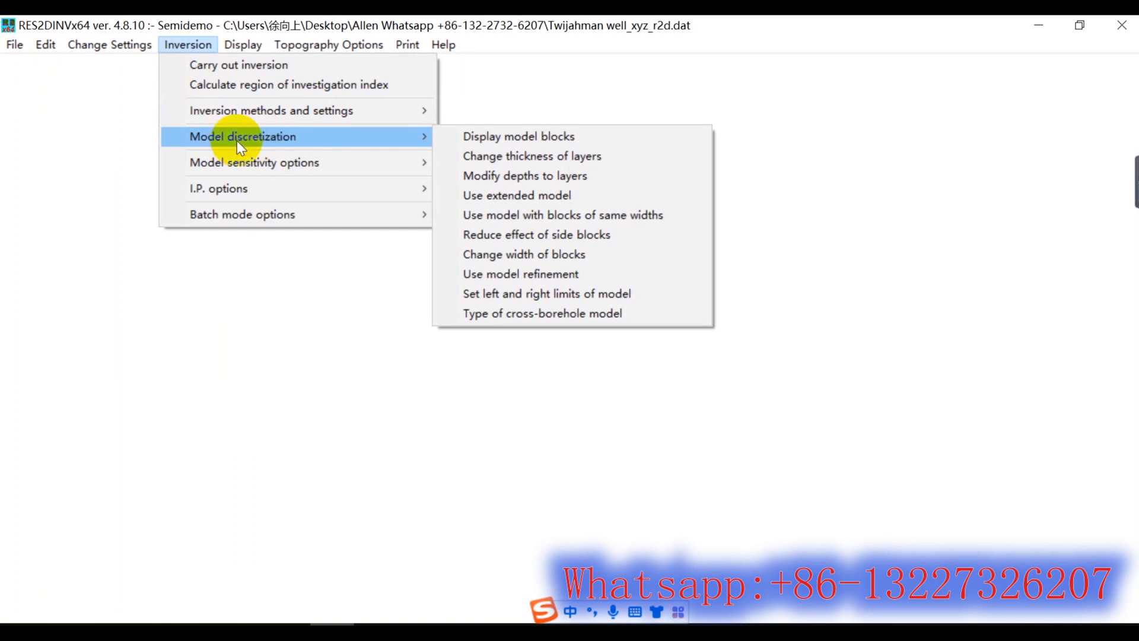
{"action": "mouse_move", "coordinate": [366, 144]}
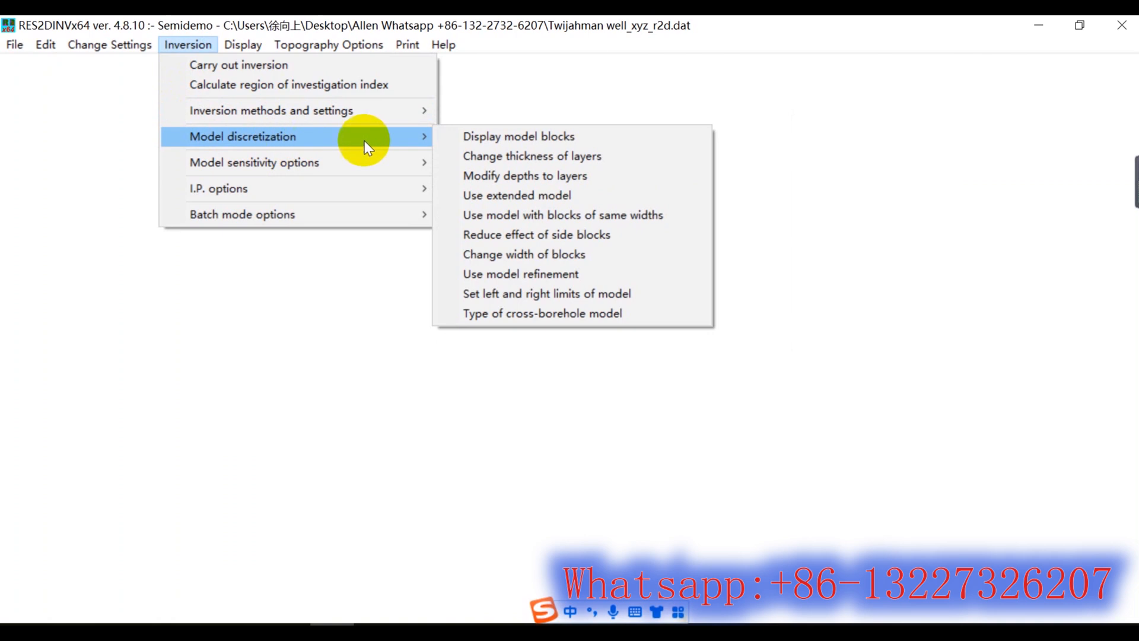
{"action": "mouse_move", "coordinate": [524, 254]}
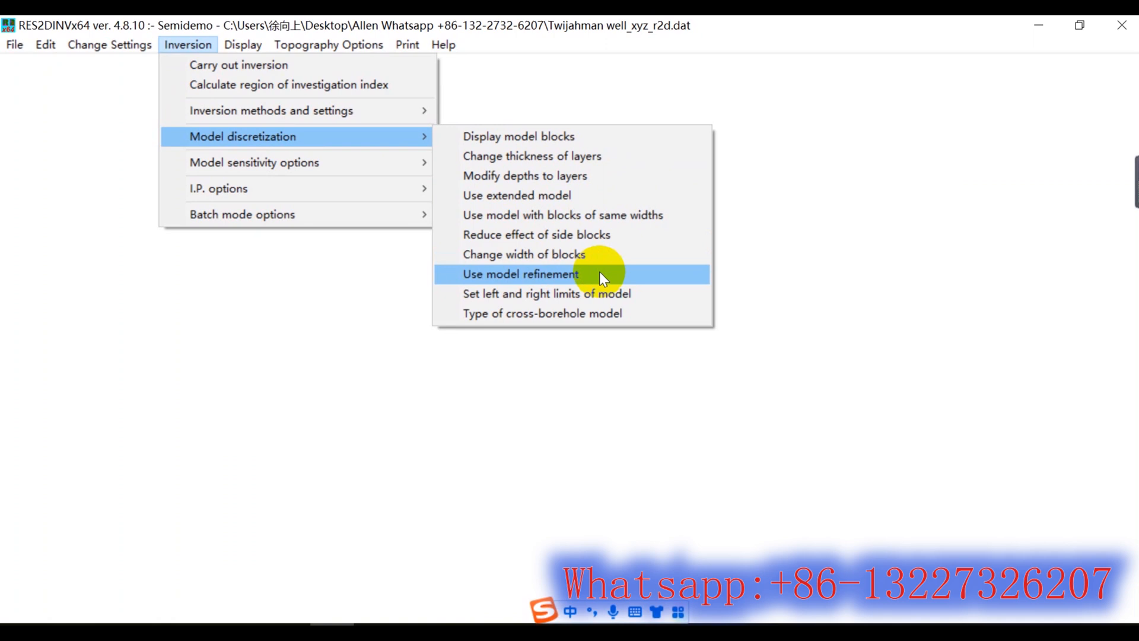
{"action": "left_click", "coordinate": [519, 274]}
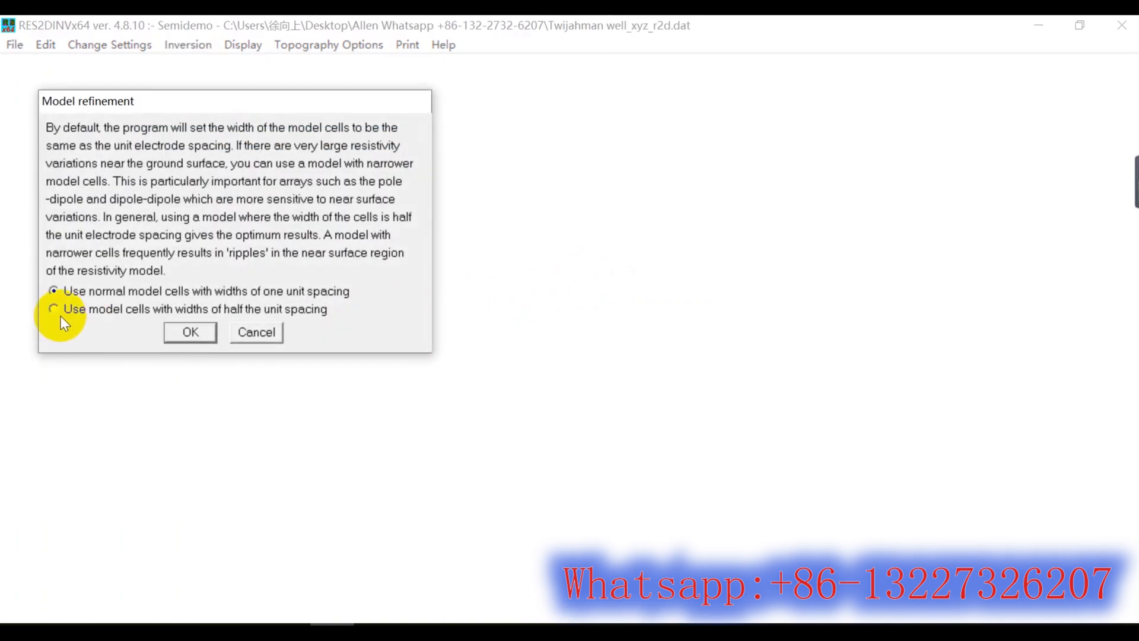
{"action": "left_click", "coordinate": [54, 309]}
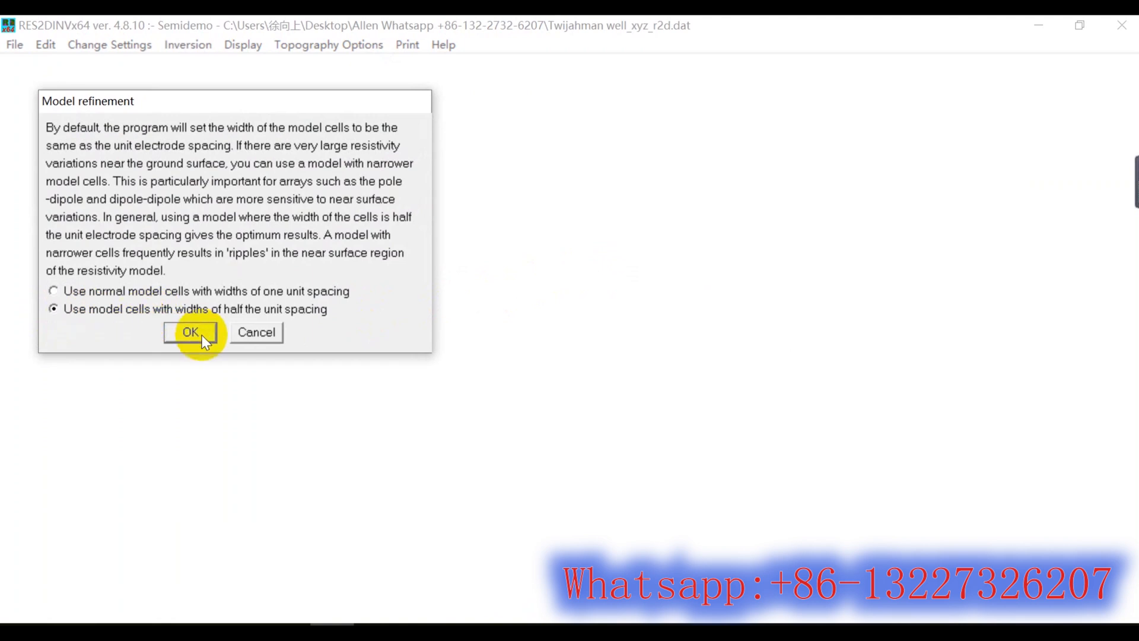
{"action": "left_click", "coordinate": [190, 332]}
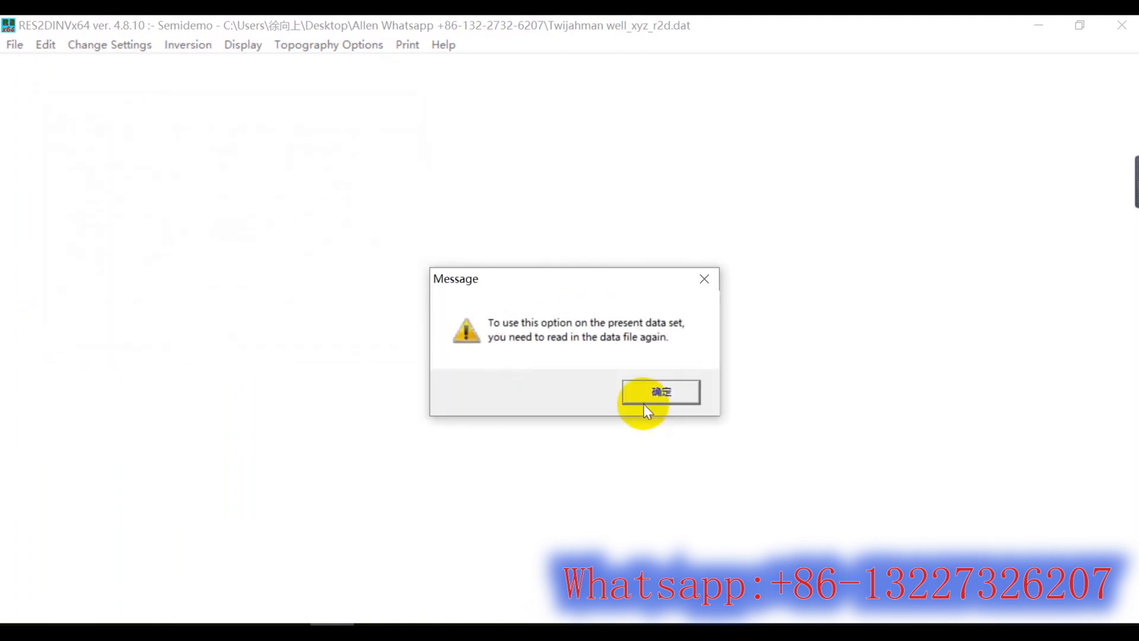
Reread Twijahman well_xyz_r2d.dat as required and acknowledge the completed read
{"action": "left_click", "coordinate": [659, 392]}
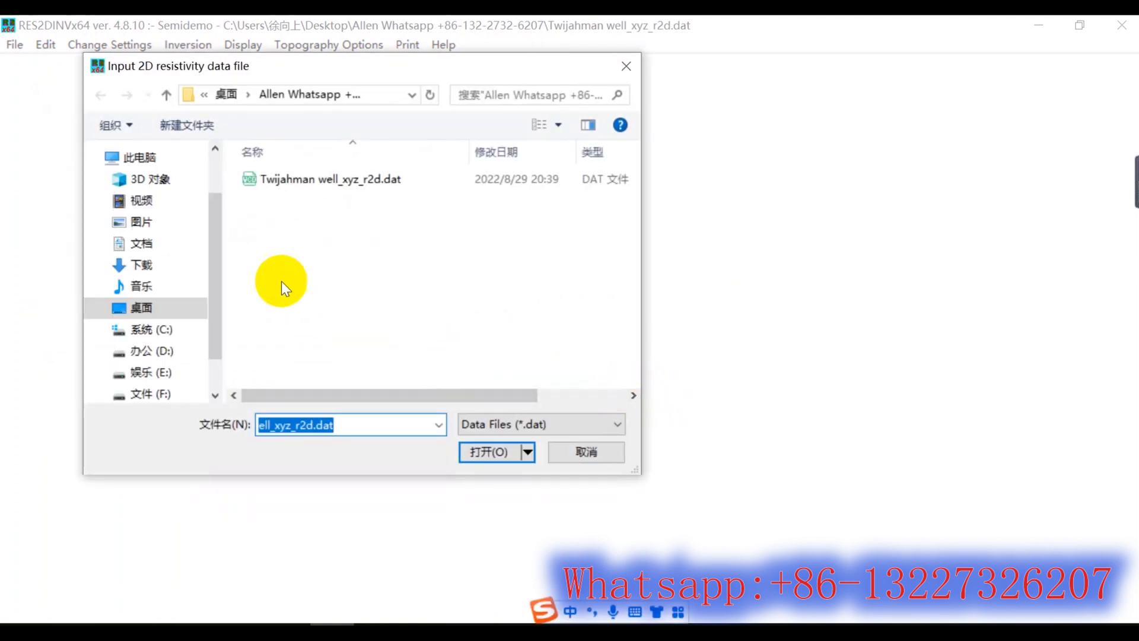
{"action": "left_click", "coordinate": [329, 179]}
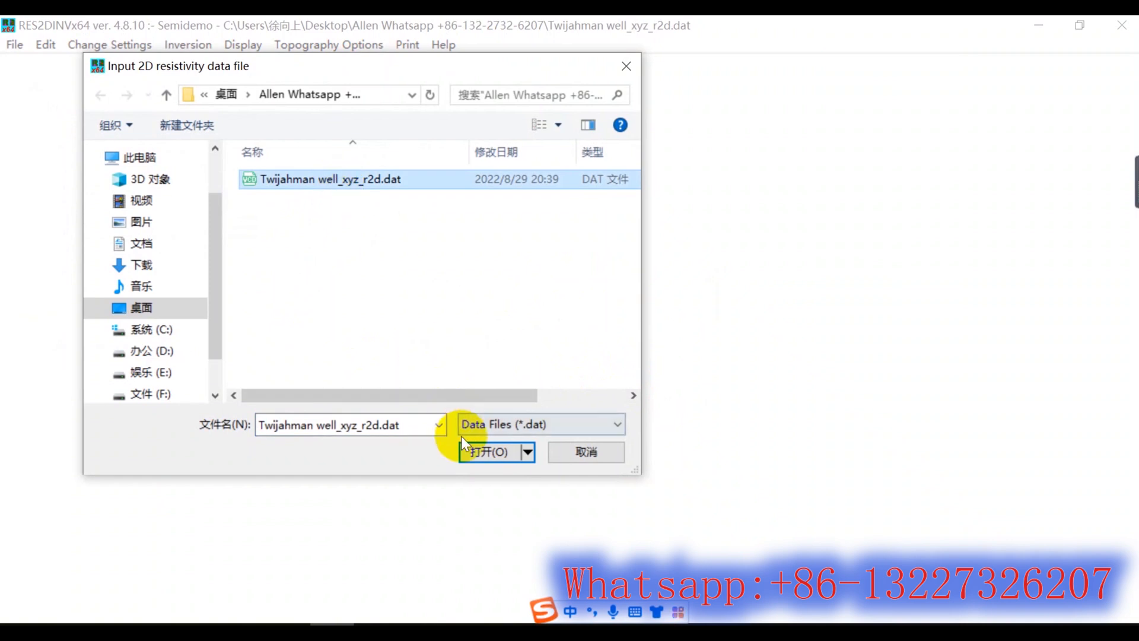
{"action": "left_click", "coordinate": [491, 452]}
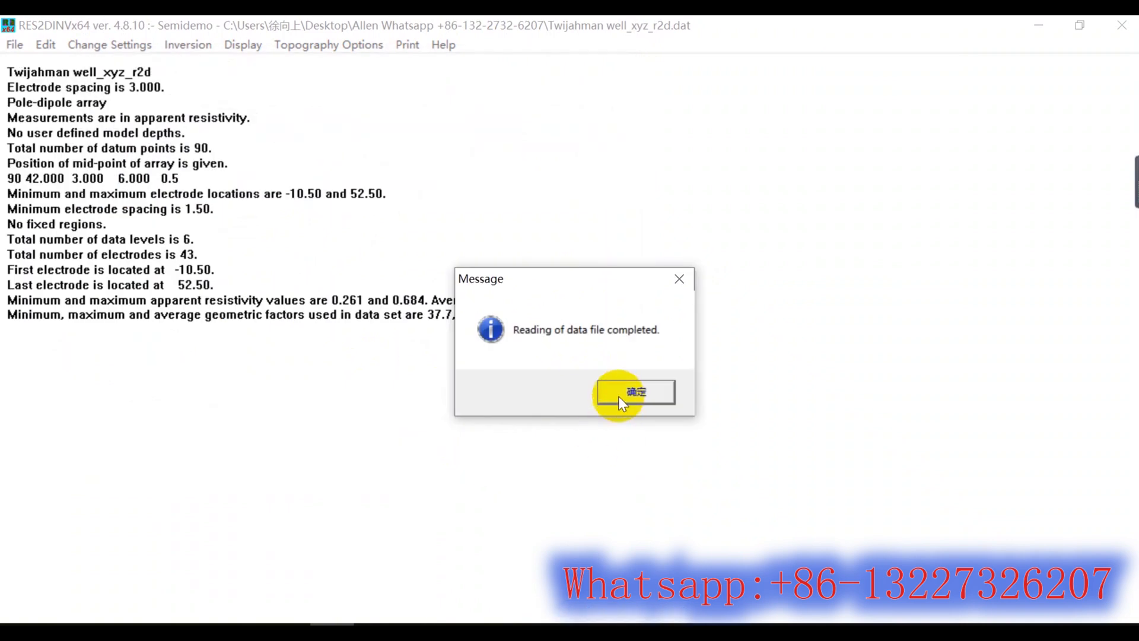
{"action": "left_click", "coordinate": [635, 391]}
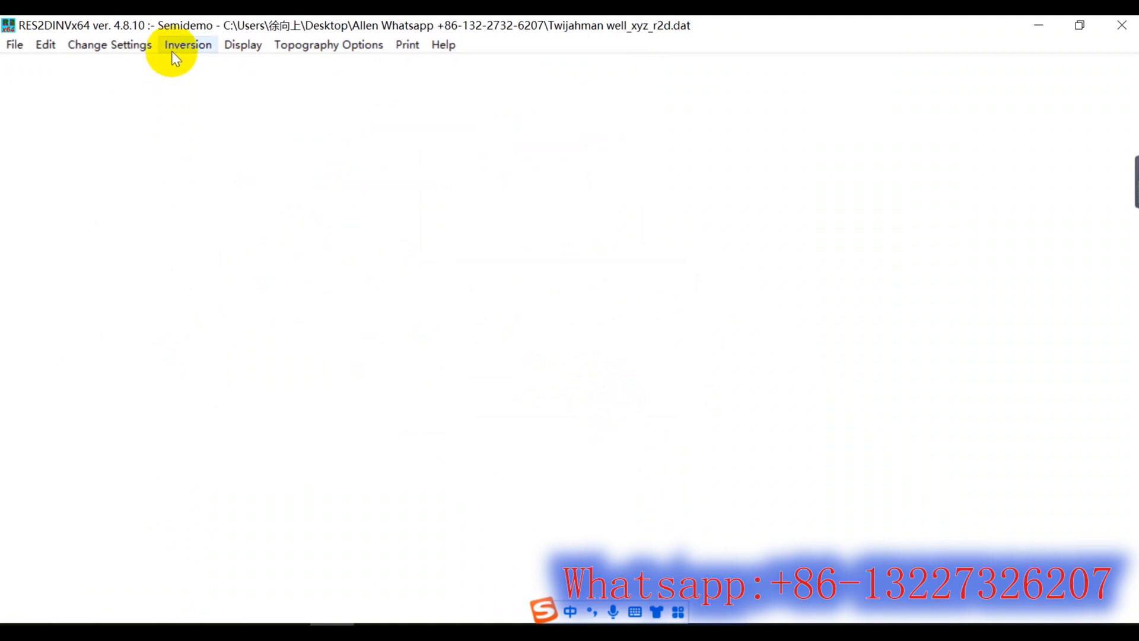
Enable the extended model so its 336 blocks span the full survey line
{"action": "left_click", "coordinate": [188, 43]}
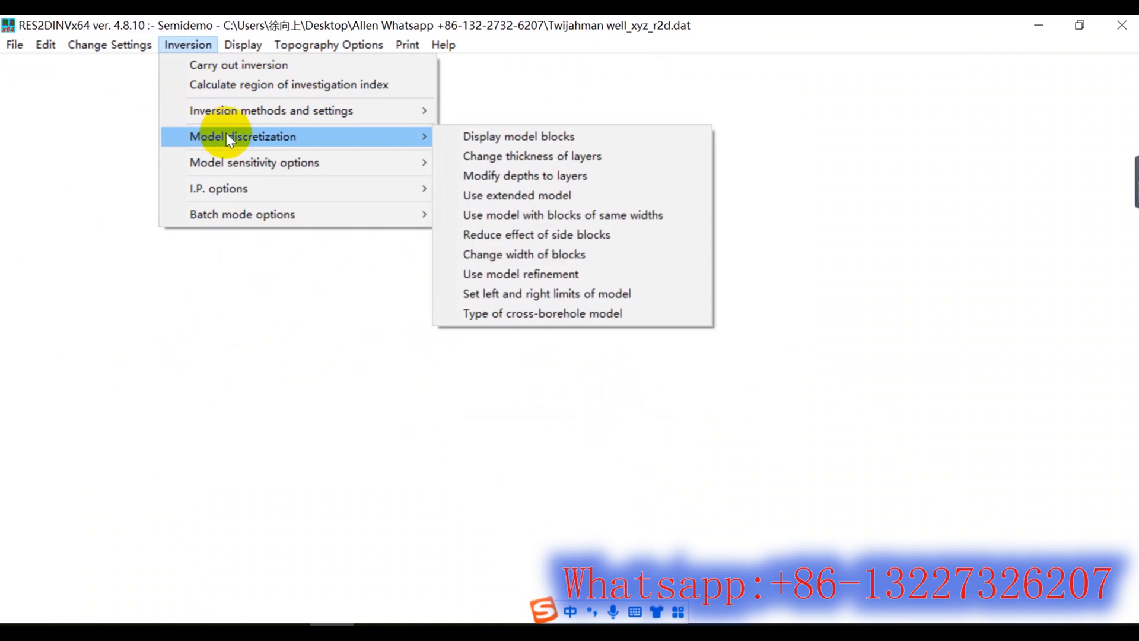
{"action": "mouse_move", "coordinate": [289, 138]}
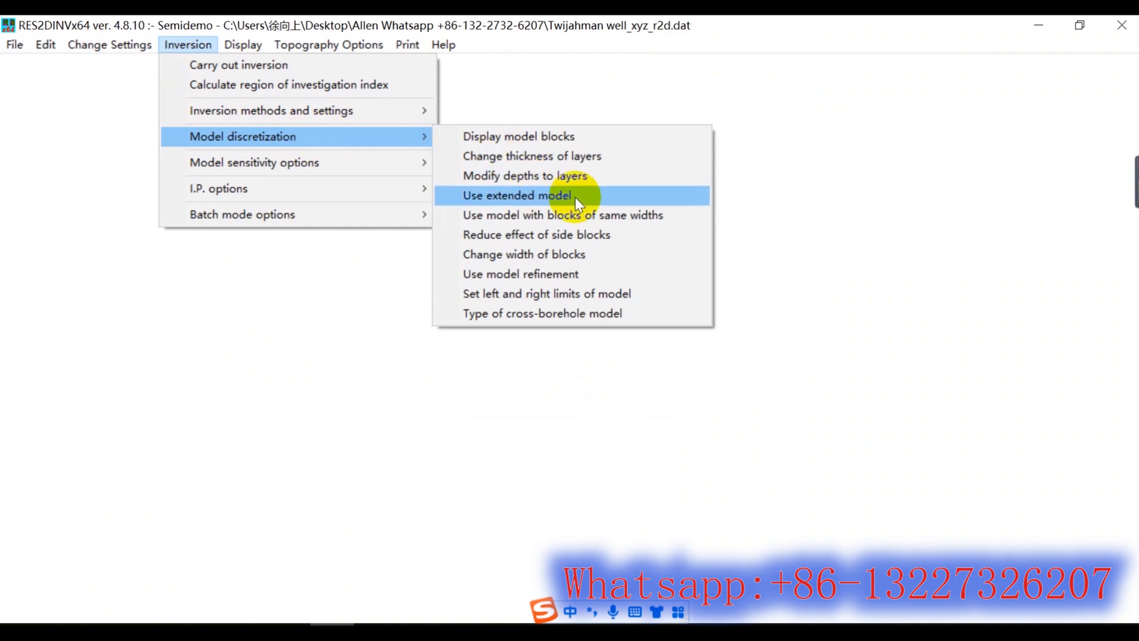
{"action": "mouse_move", "coordinate": [601, 203]}
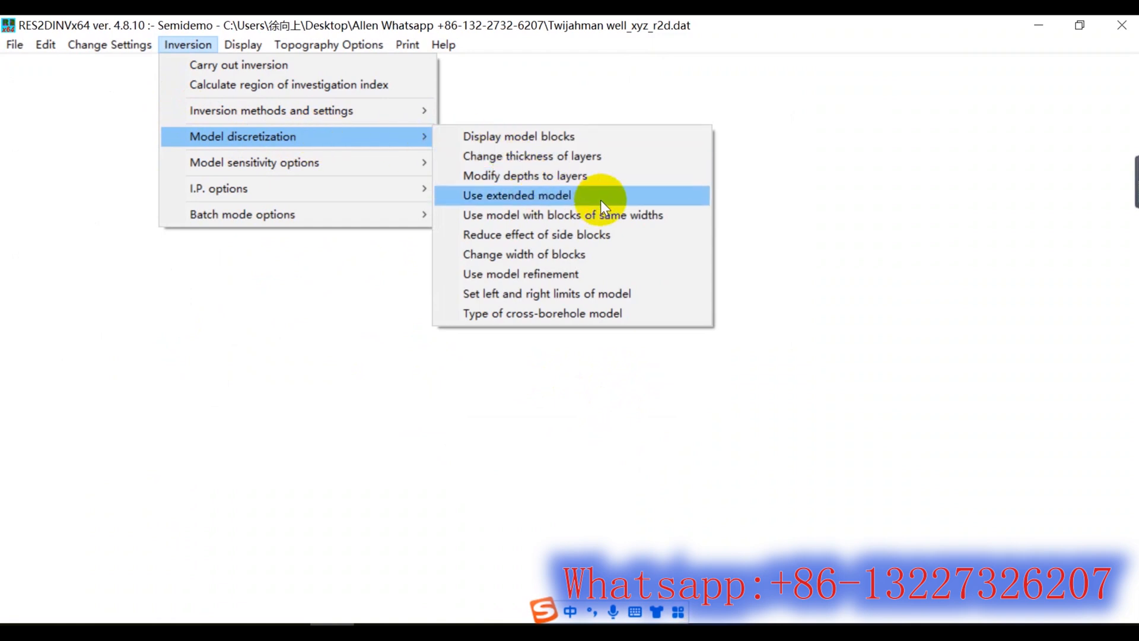
{"action": "left_click", "coordinate": [516, 195]}
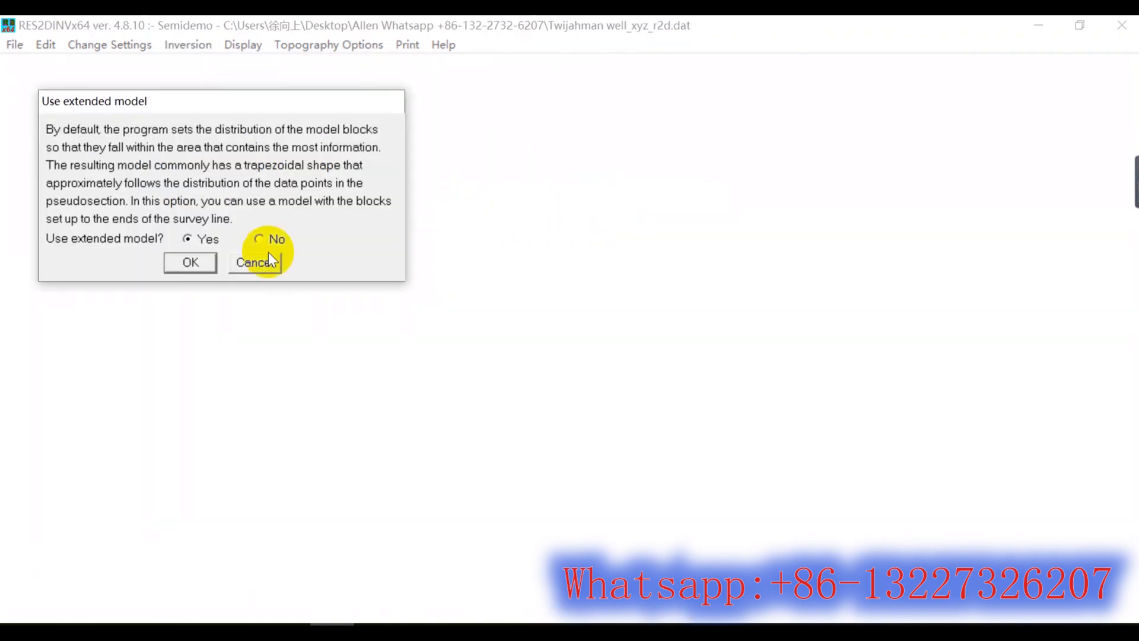
{"action": "left_click", "coordinate": [190, 261]}
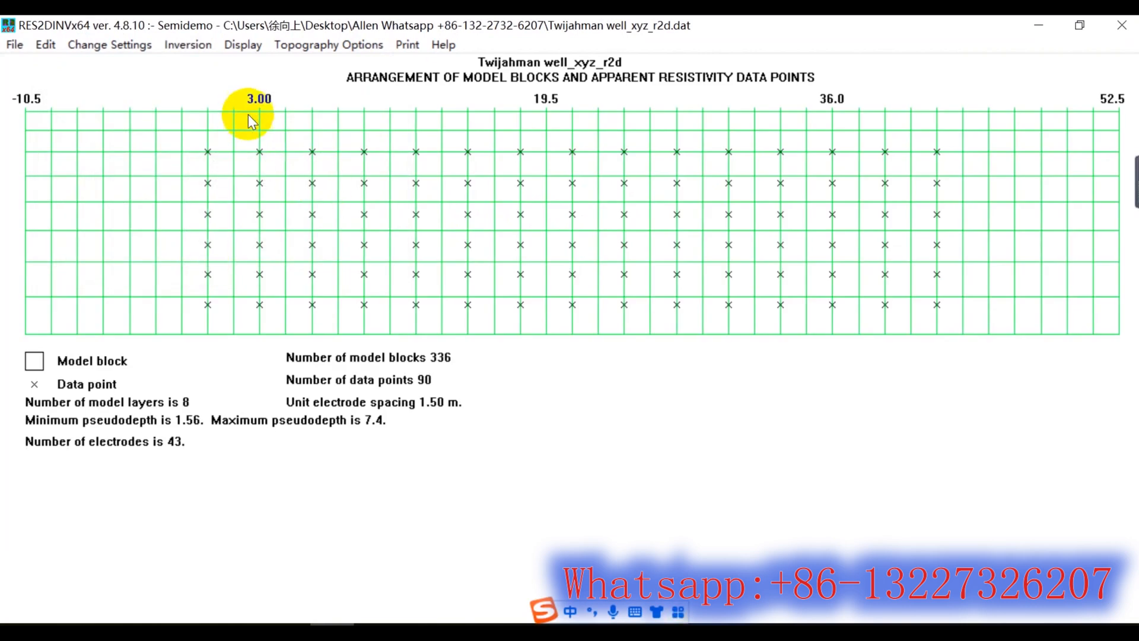
{"action": "left_click", "coordinate": [188, 44]}
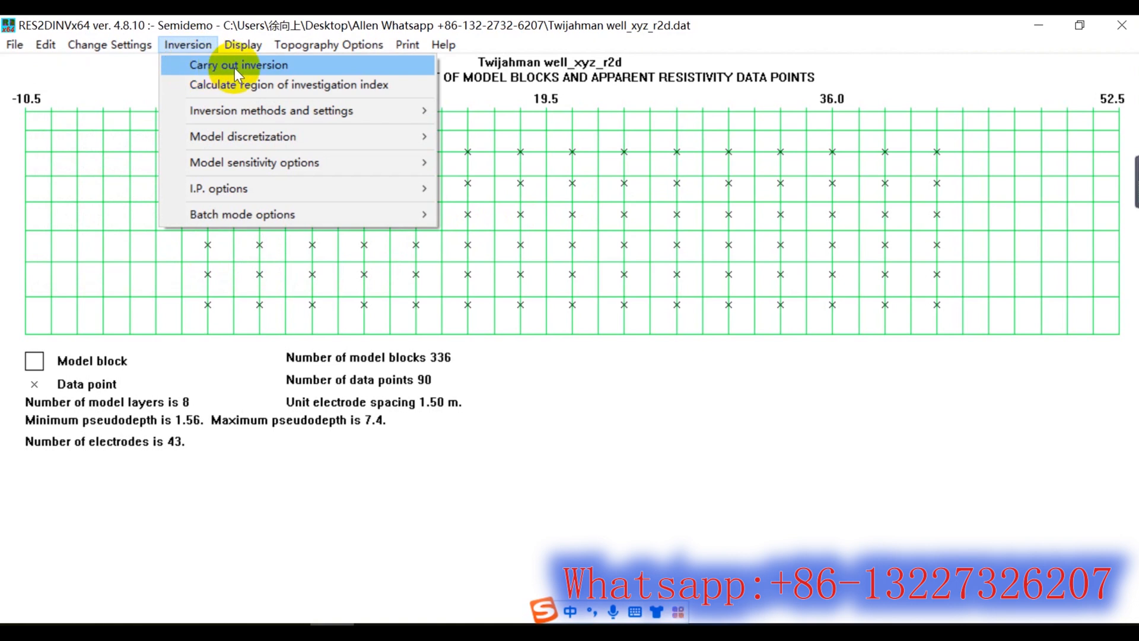
Run the inversion, saving its results under the suggested file name, through 8 iterations
{"action": "left_click", "coordinate": [238, 65]}
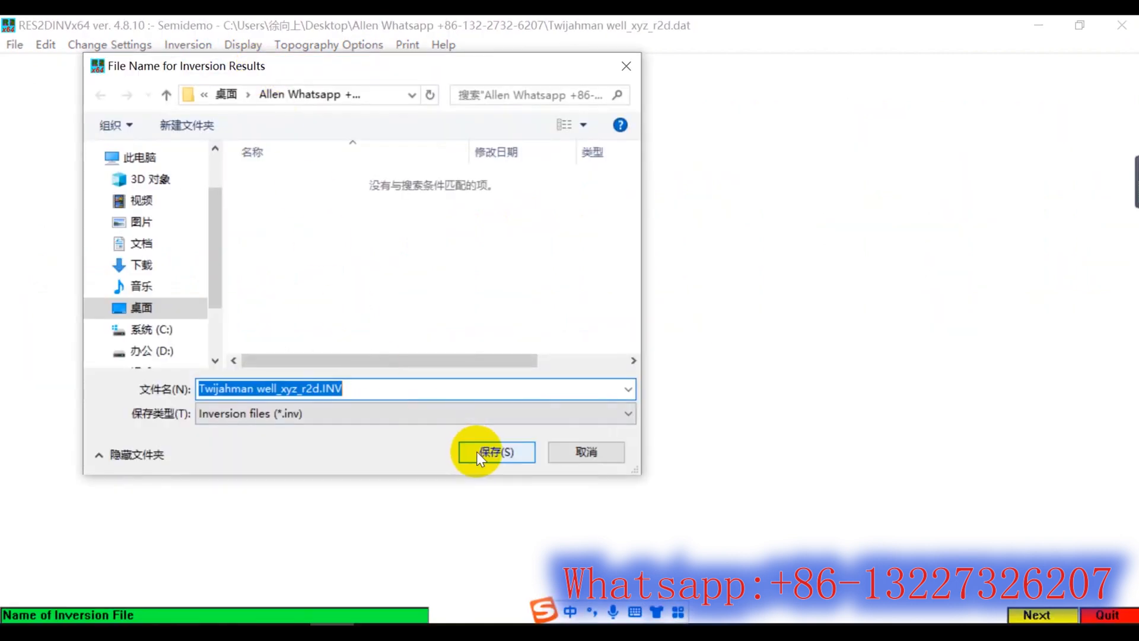
{"action": "left_click", "coordinate": [496, 451]}
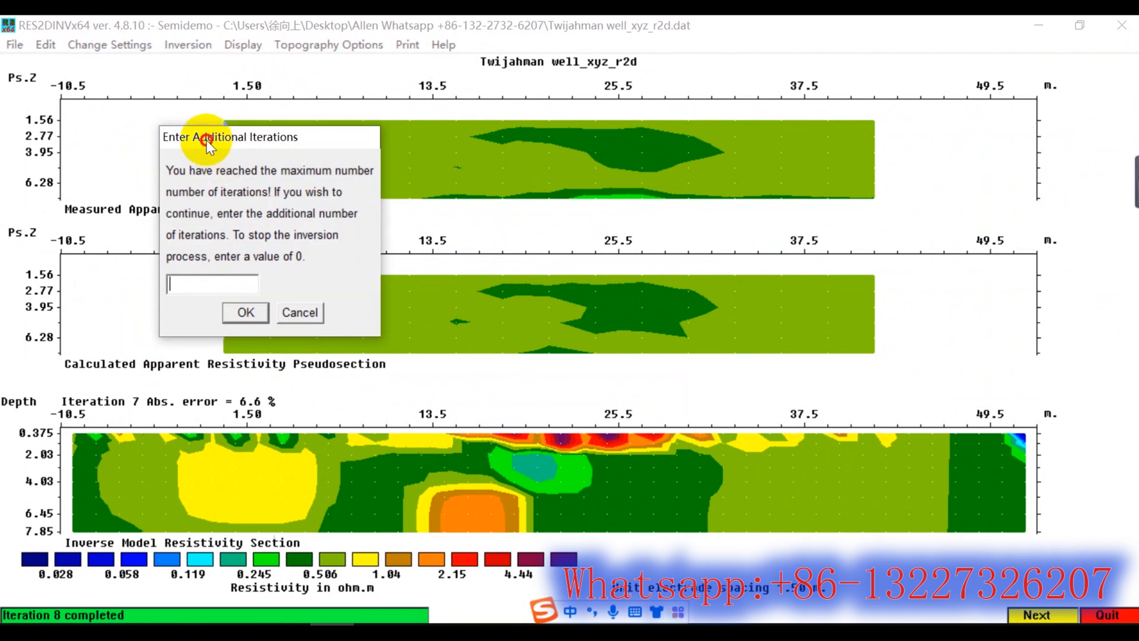
Request 5 additional iterations and keep the 5.00 percent convergence limit to finish the inversion
{"action": "left_click_drag", "start_coordinate": [230, 136], "coordinate": [954, 154]}
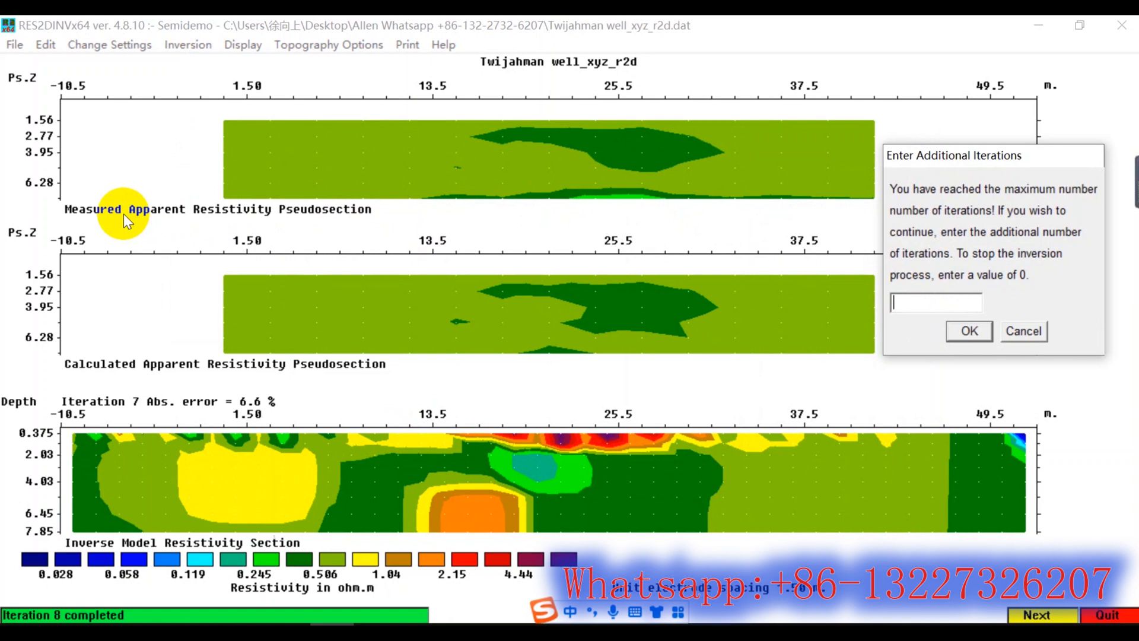
{"action": "mouse_move", "coordinate": [305, 211]}
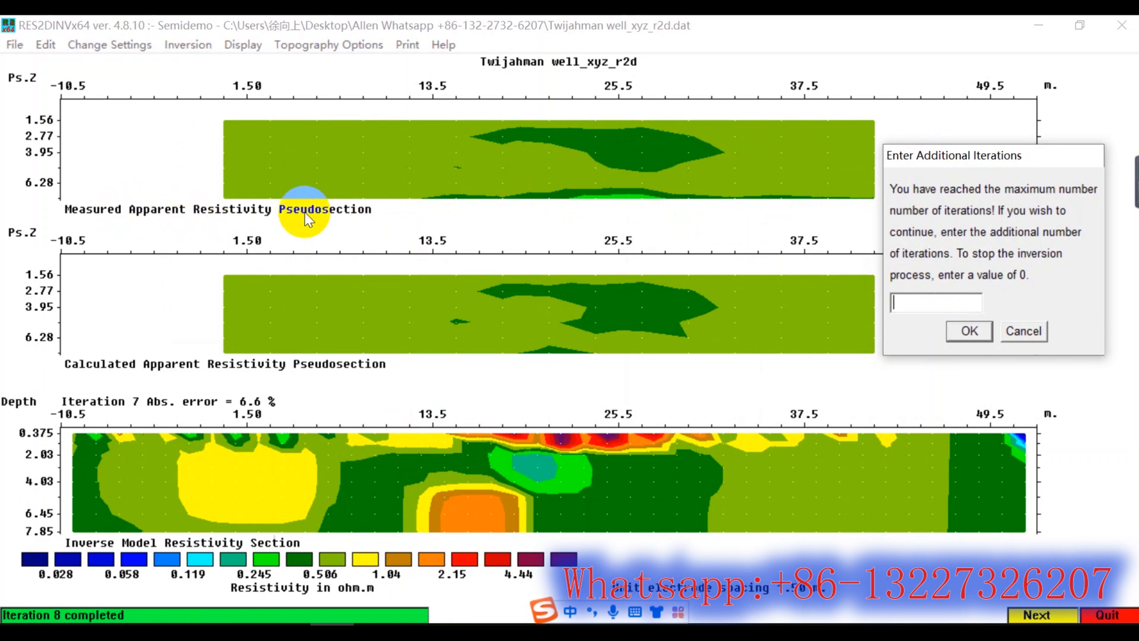
{"action": "mouse_move", "coordinate": [192, 367]}
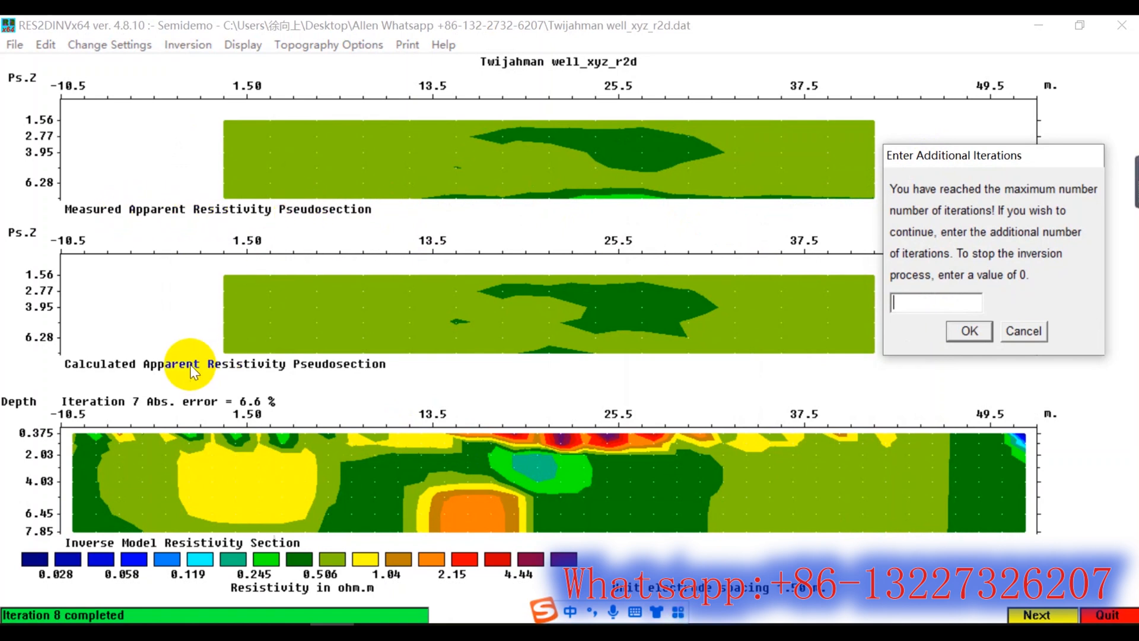
{"action": "mouse_move", "coordinate": [232, 370]}
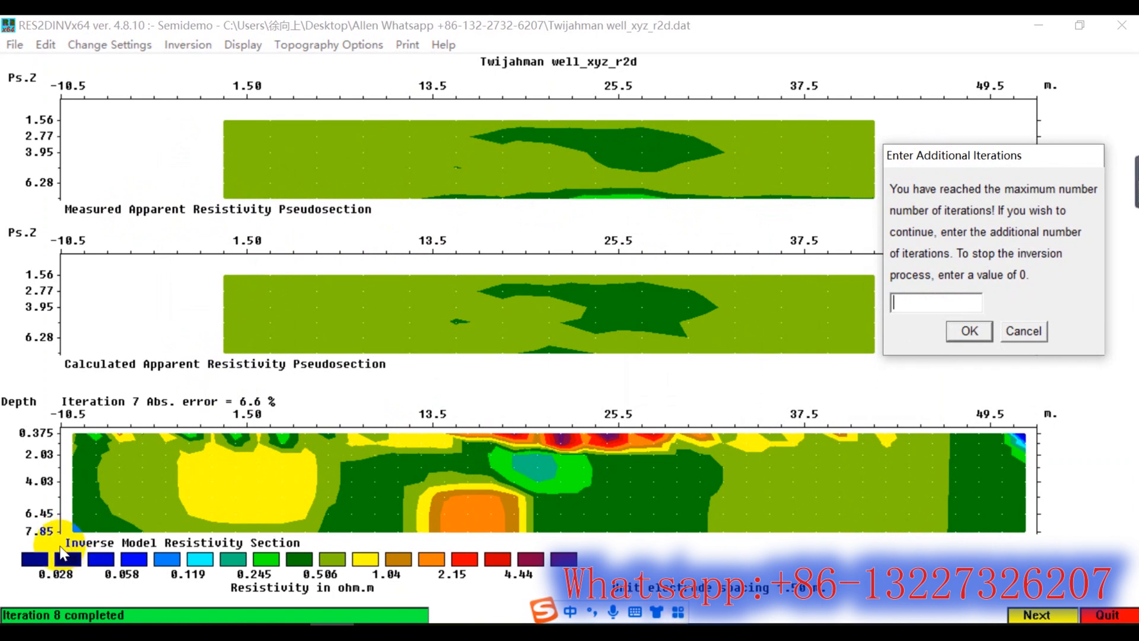
{"action": "mouse_move", "coordinate": [222, 516]}
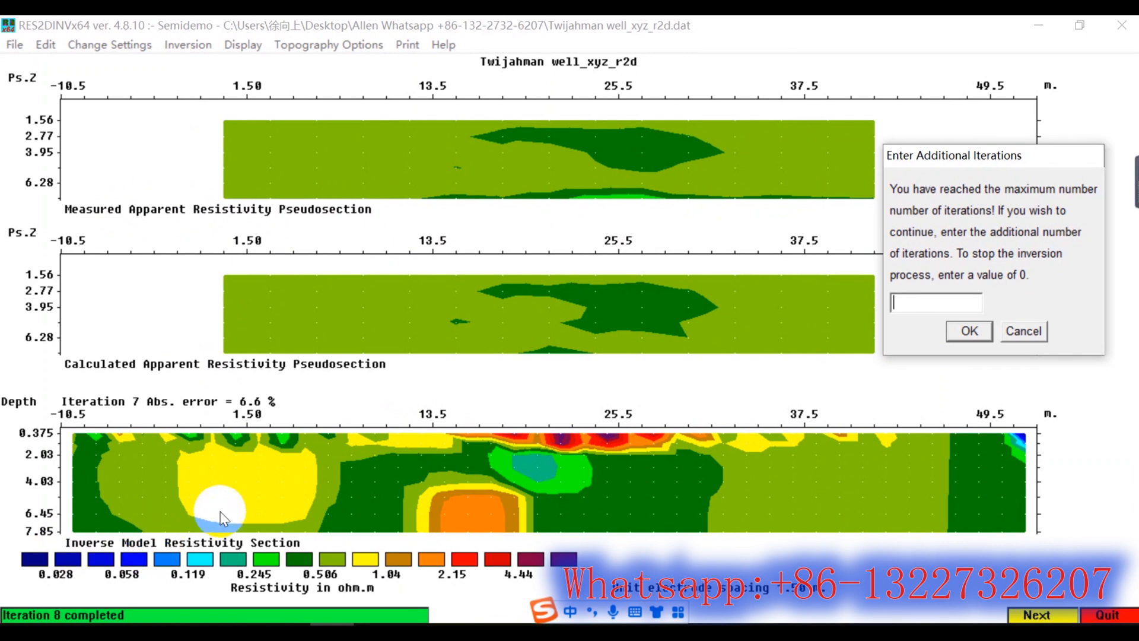
{"action": "left_click_drag", "start_coordinate": [988, 154], "coordinate": [937, 63]}
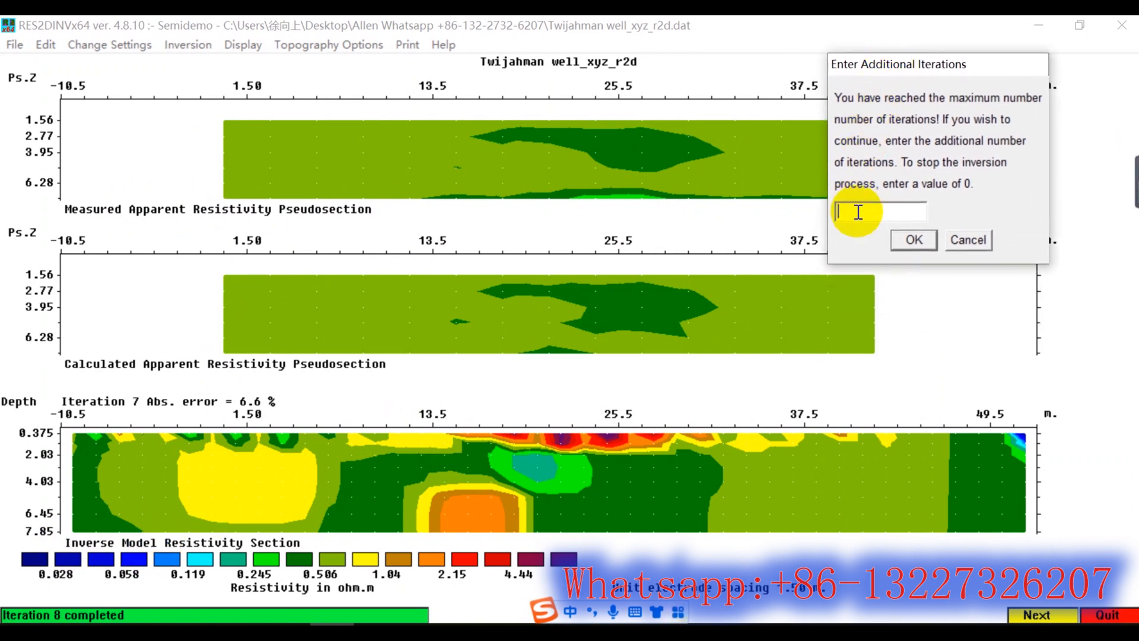
{"action": "type", "text": "5"}
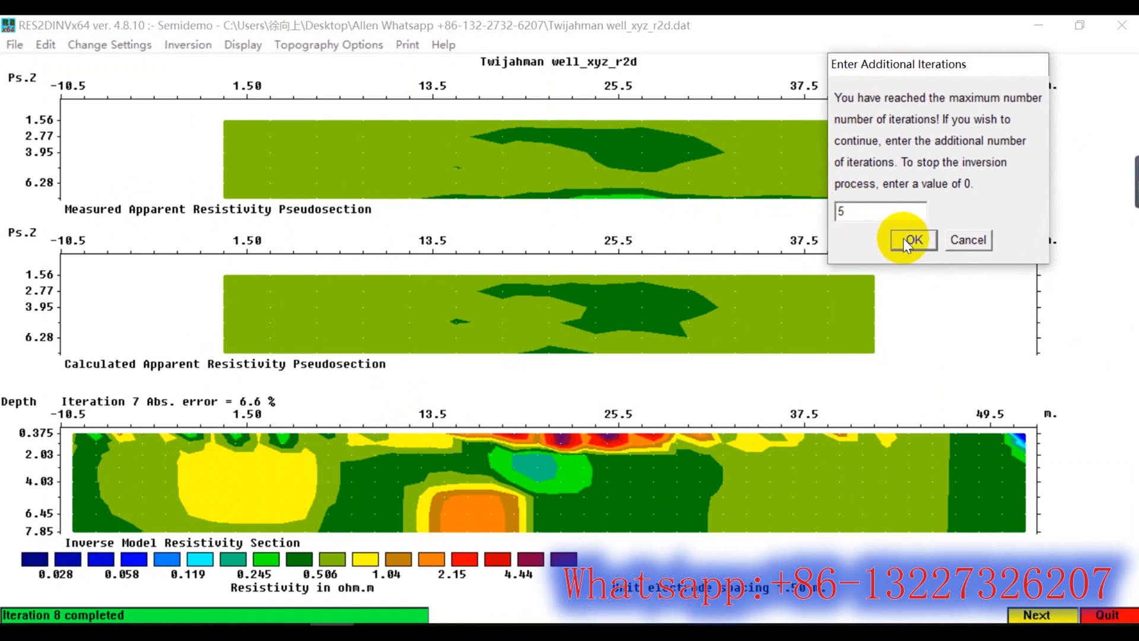
{"action": "left_click", "coordinate": [911, 240]}
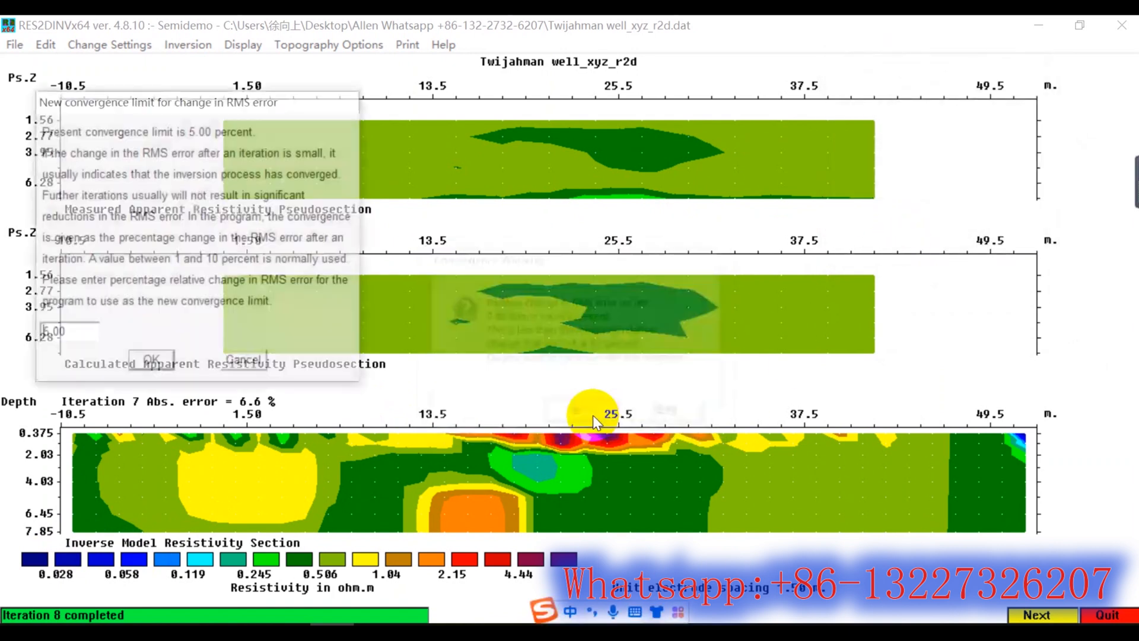
{"action": "left_click", "coordinate": [151, 358]}
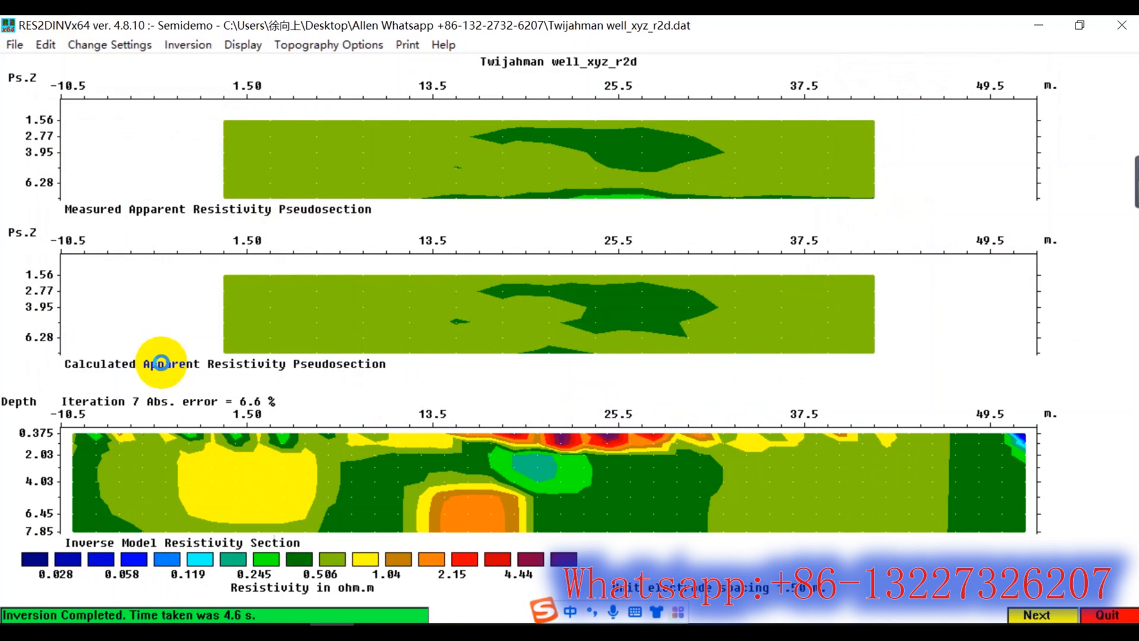
{"action": "mouse_move", "coordinate": [393, 341]}
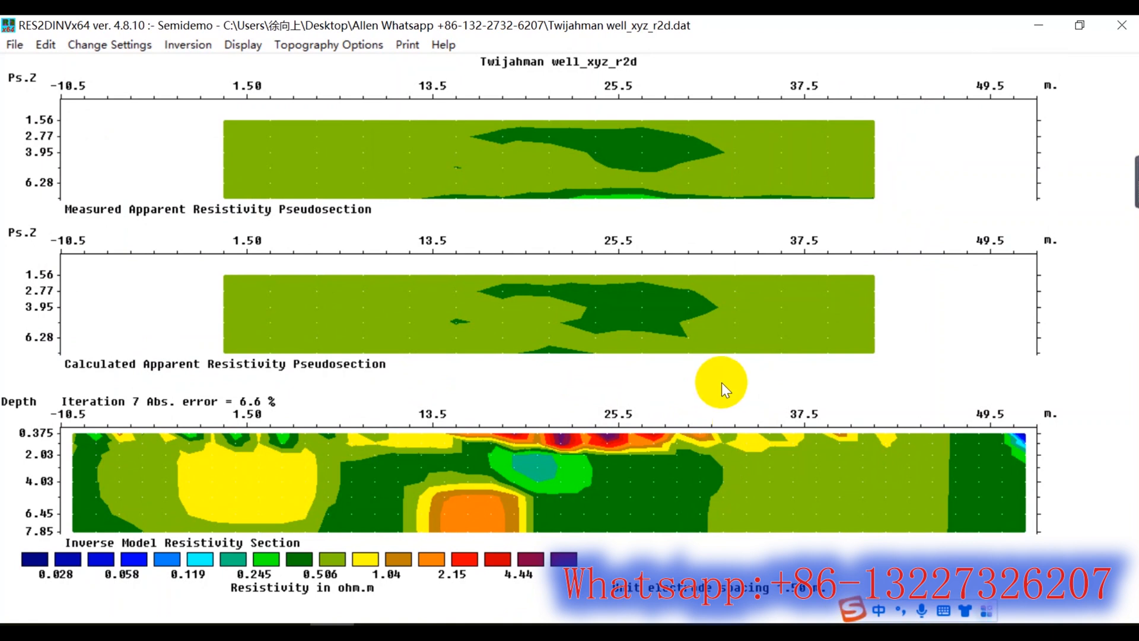
{"action": "mouse_move", "coordinate": [463, 260]}
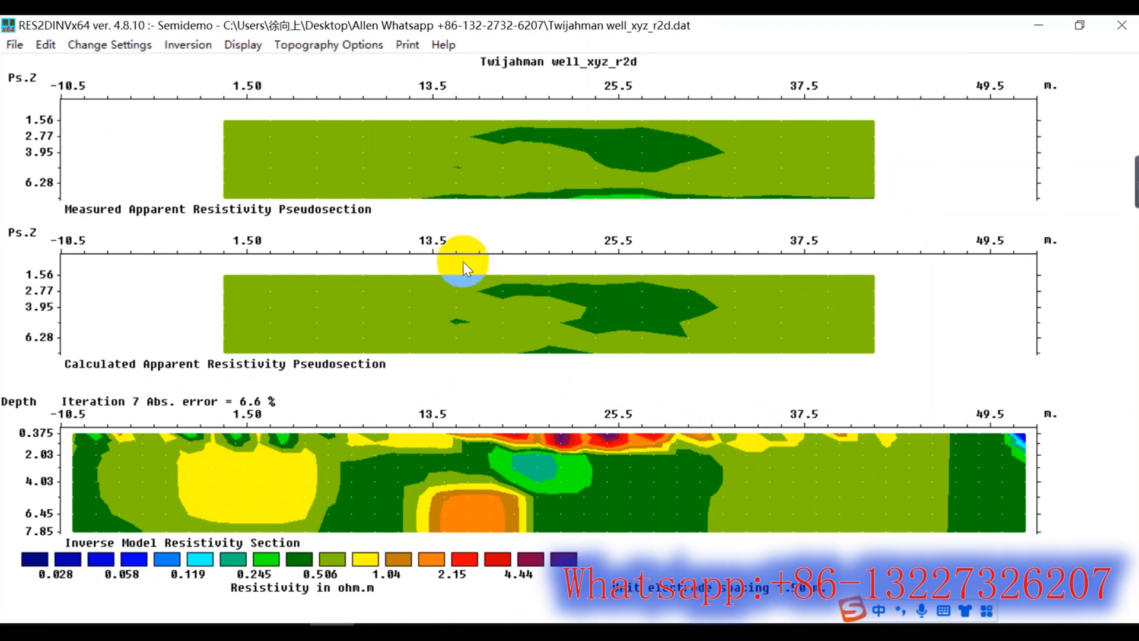
Show the Print menu's options for saving the screen as a graphics file
{"action": "left_click", "coordinate": [407, 44]}
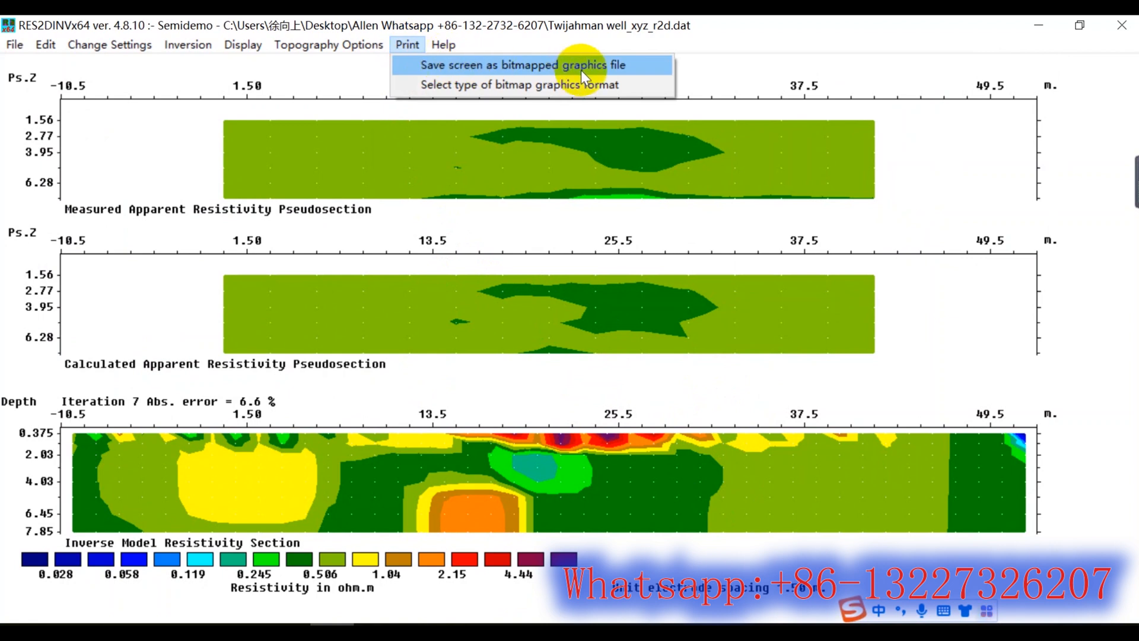
Save the screen as Twijahman well_xyz_r2d.jpeg, replacing the existing file
{"action": "left_click", "coordinate": [522, 64]}
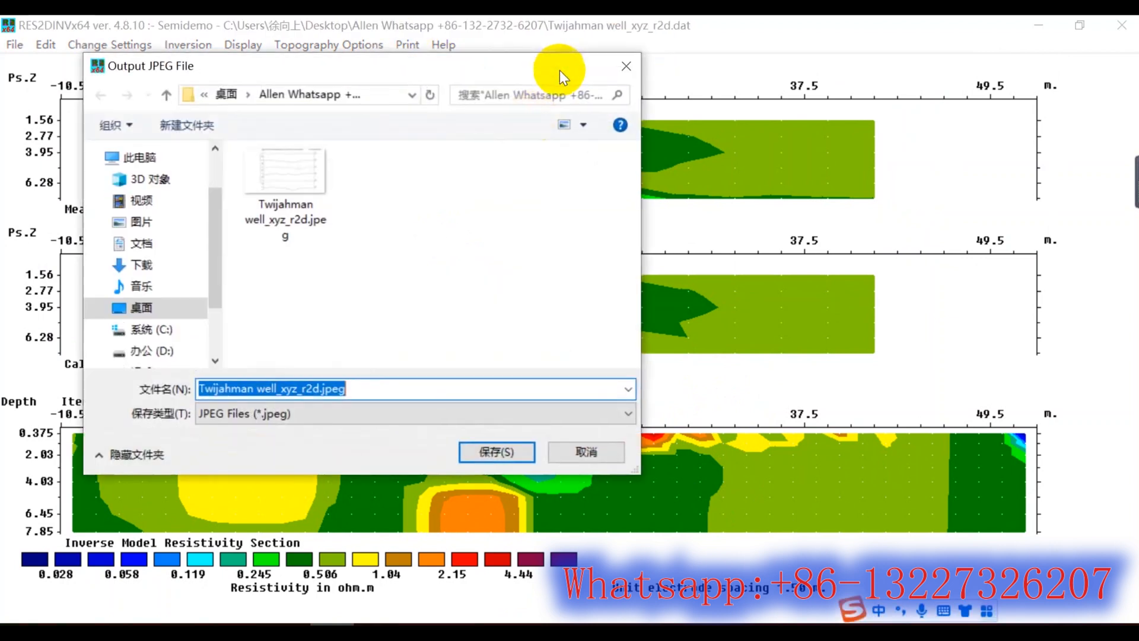
{"action": "mouse_move", "coordinate": [402, 405]}
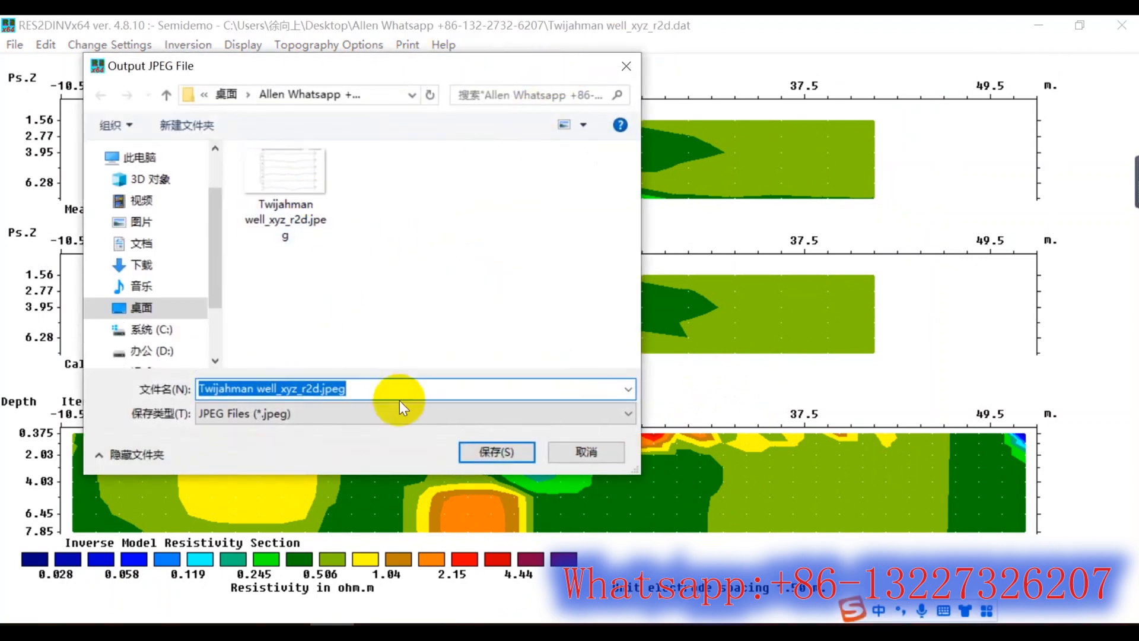
{"action": "left_click", "coordinate": [496, 451]}
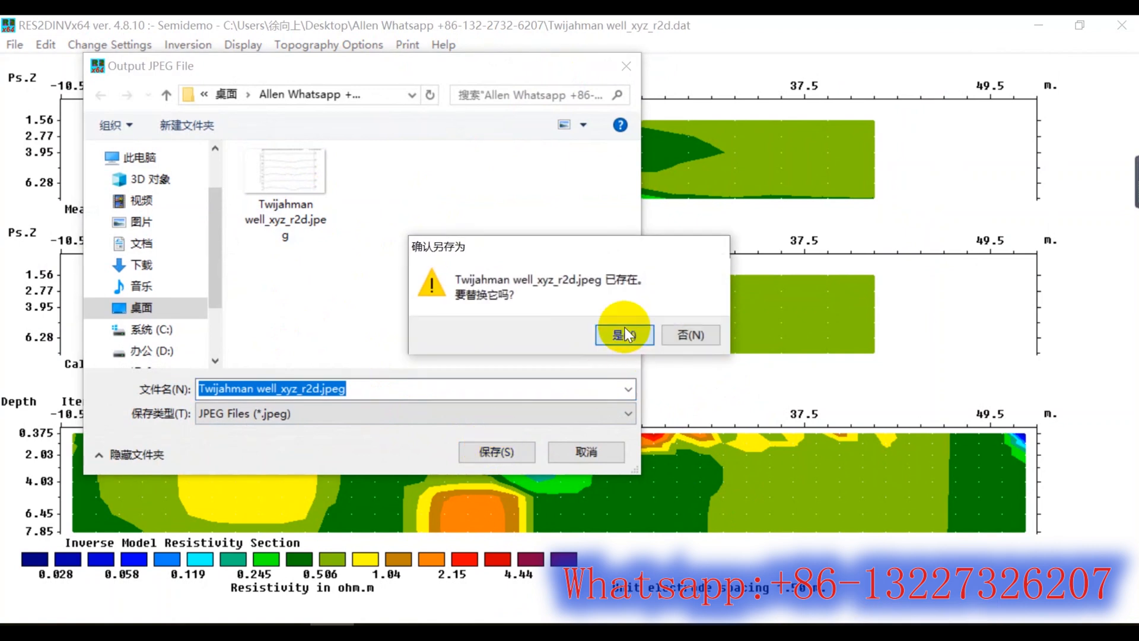
{"action": "left_click", "coordinate": [623, 334]}
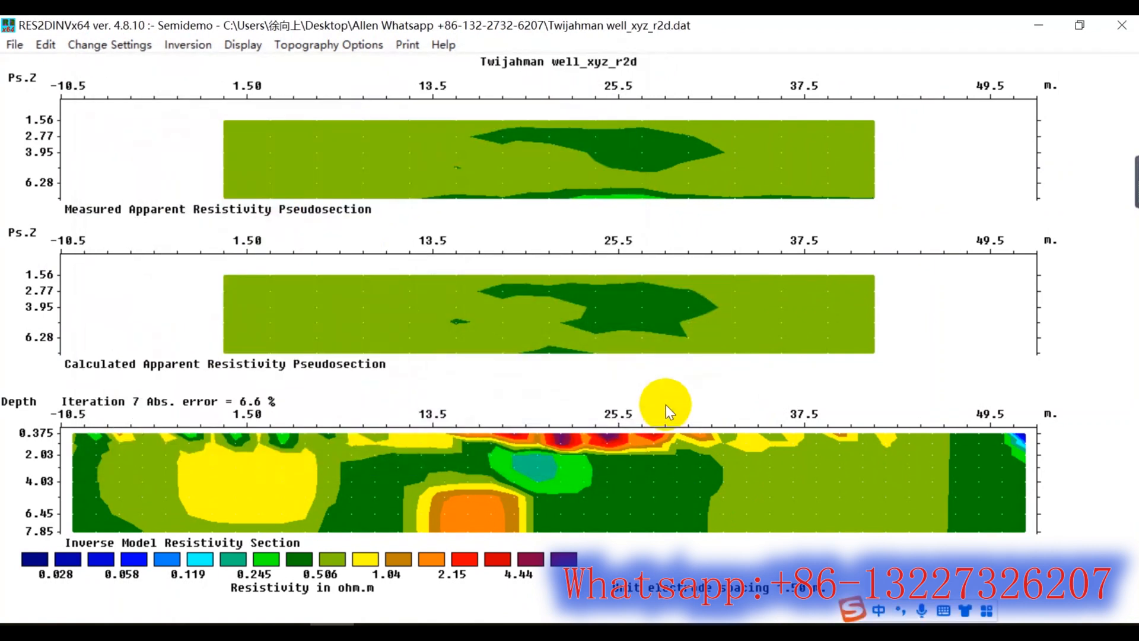
{"action": "mouse_move", "coordinate": [626, 354]}
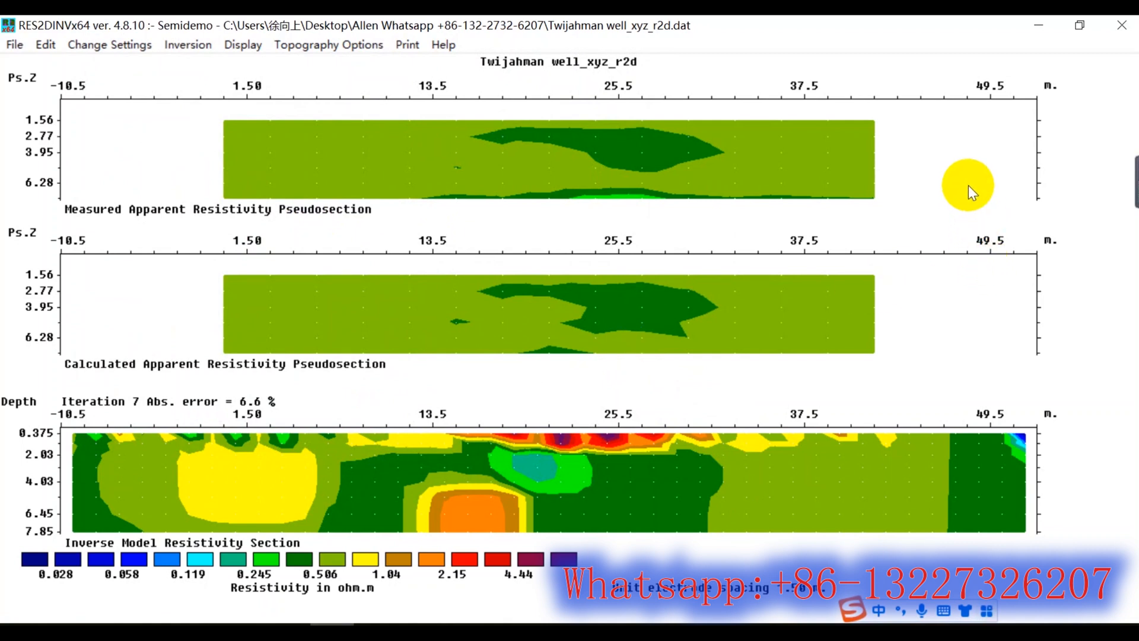
{"action": "mouse_move", "coordinate": [972, 192]}
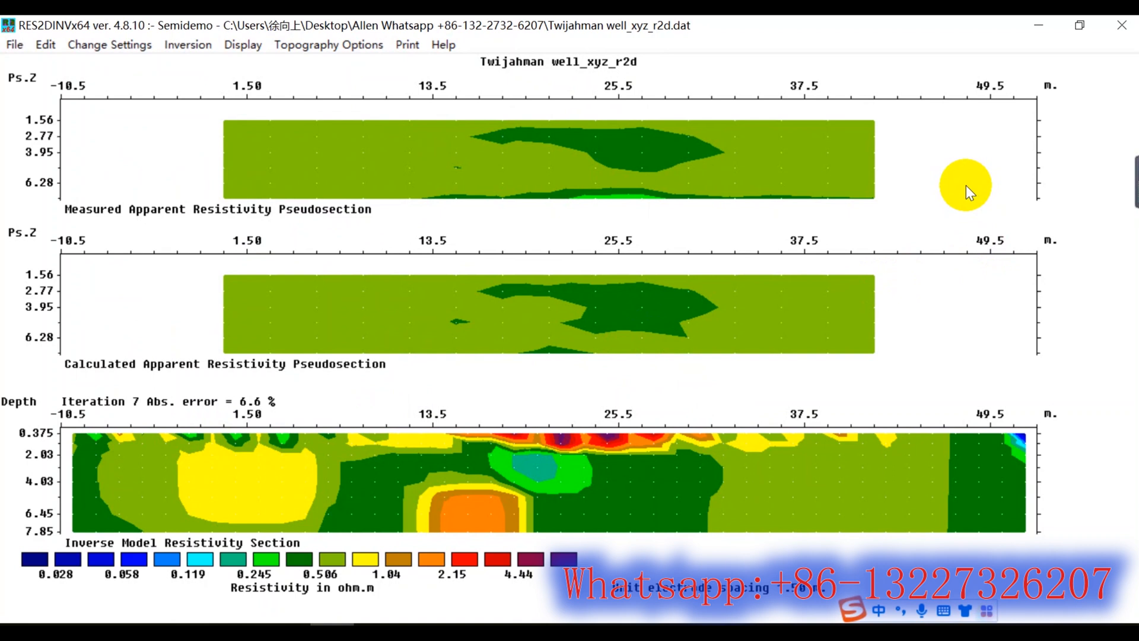